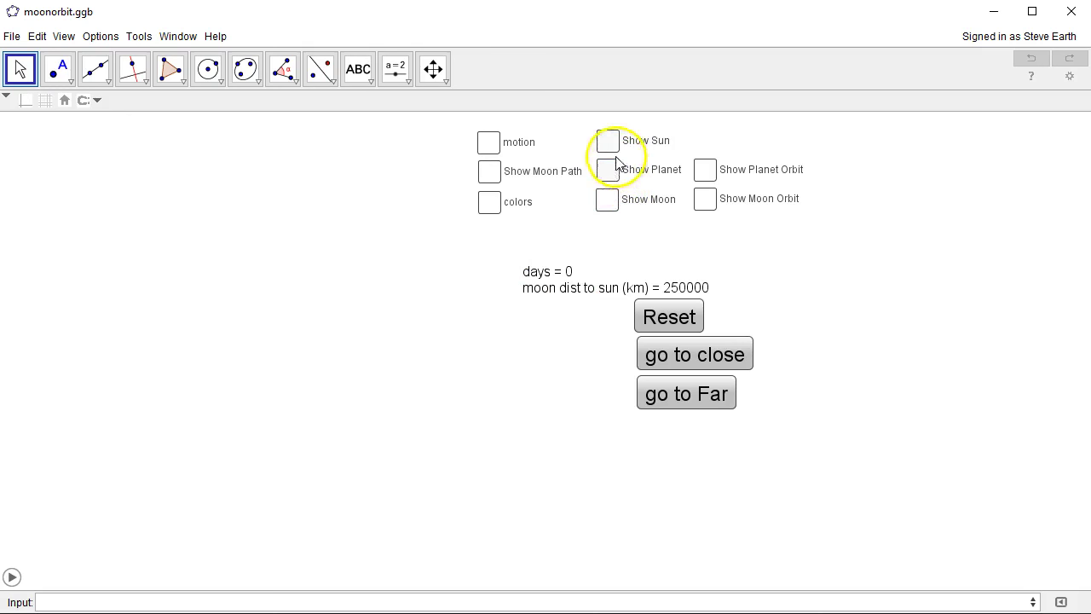
# Step: Show the Sun image in the orbit model
pyautogui.click(607, 139)
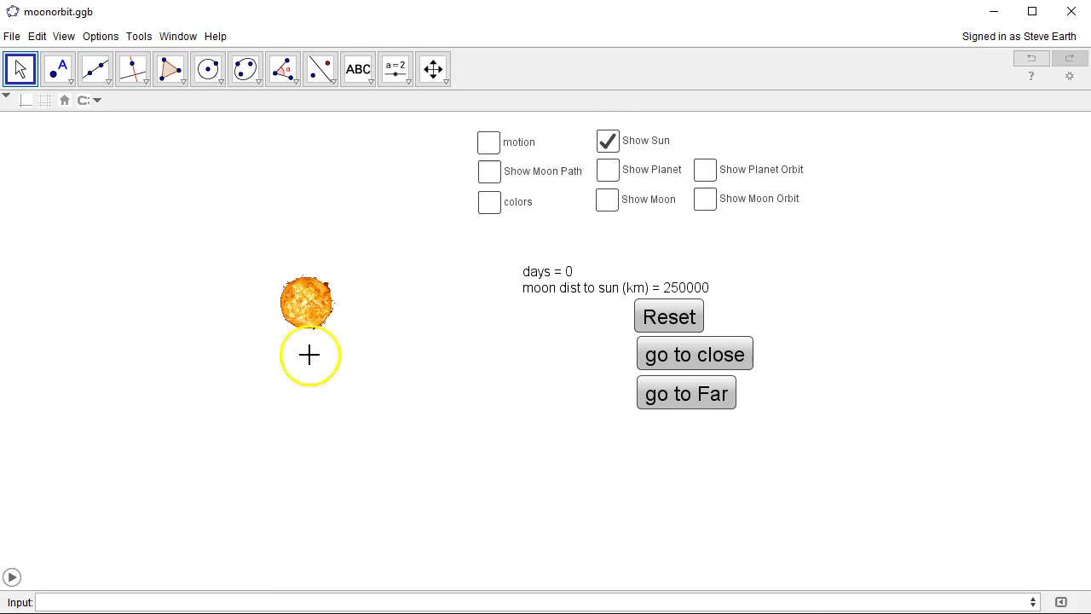
pyautogui.moveTo(924, 502)
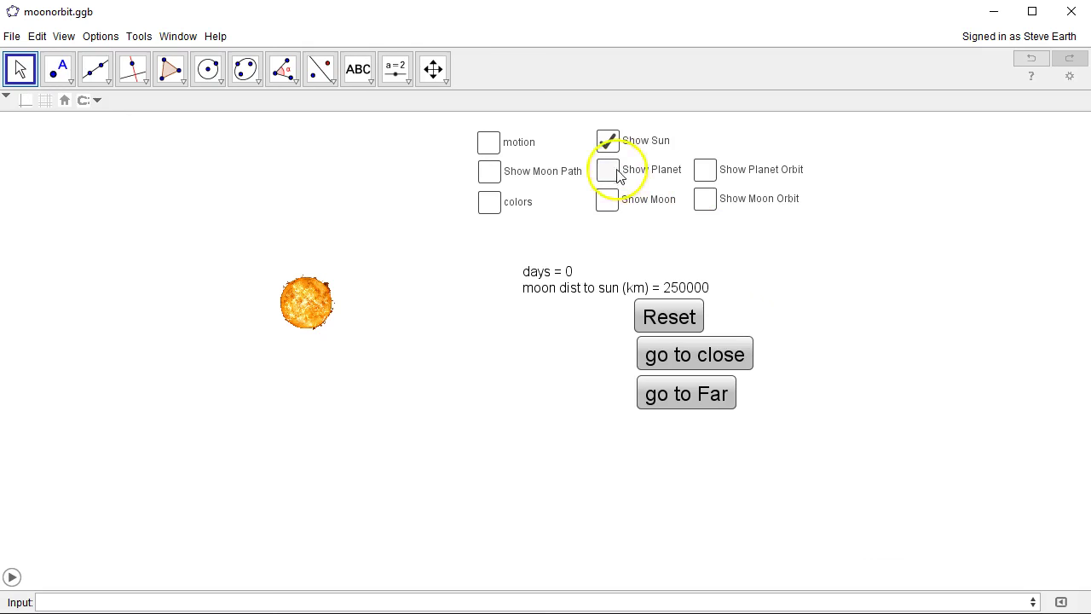
# Step: Show the planet image beside the Sun
pyautogui.click(606, 171)
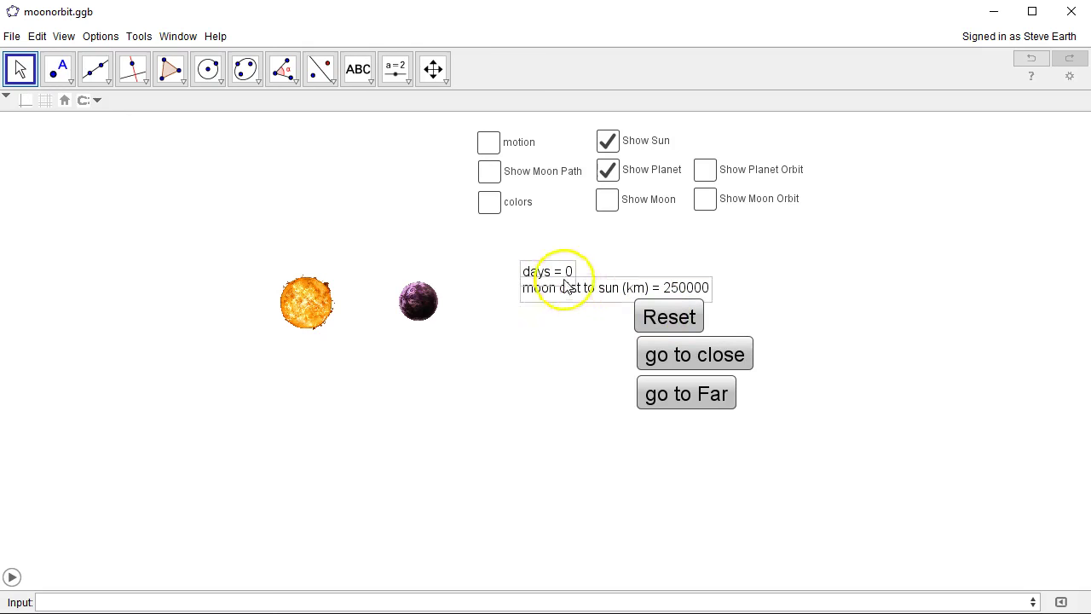
pyautogui.moveTo(646, 293)
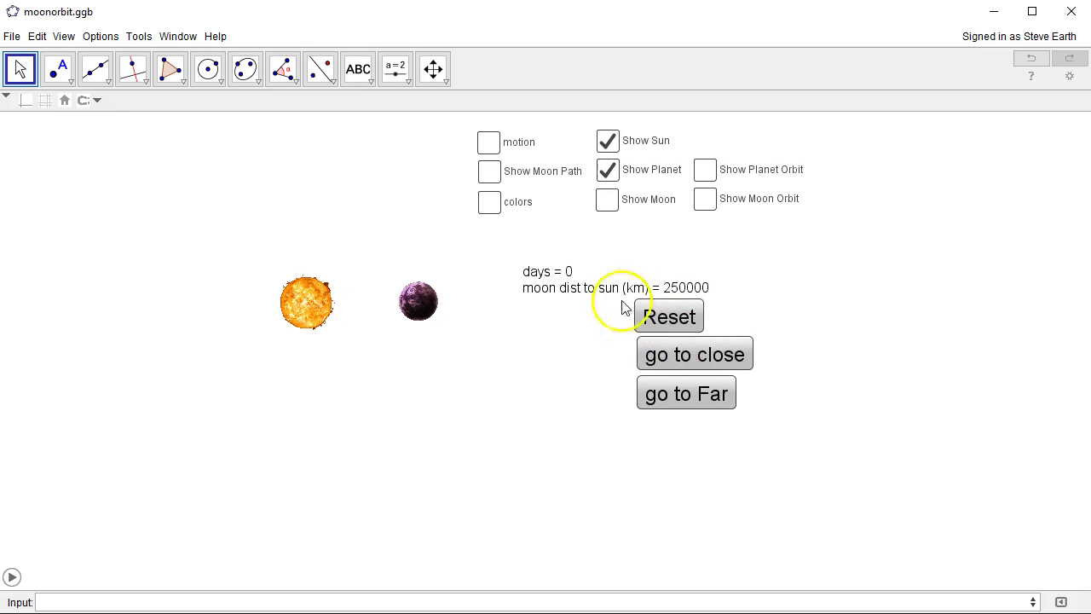
pyautogui.moveTo(488, 143)
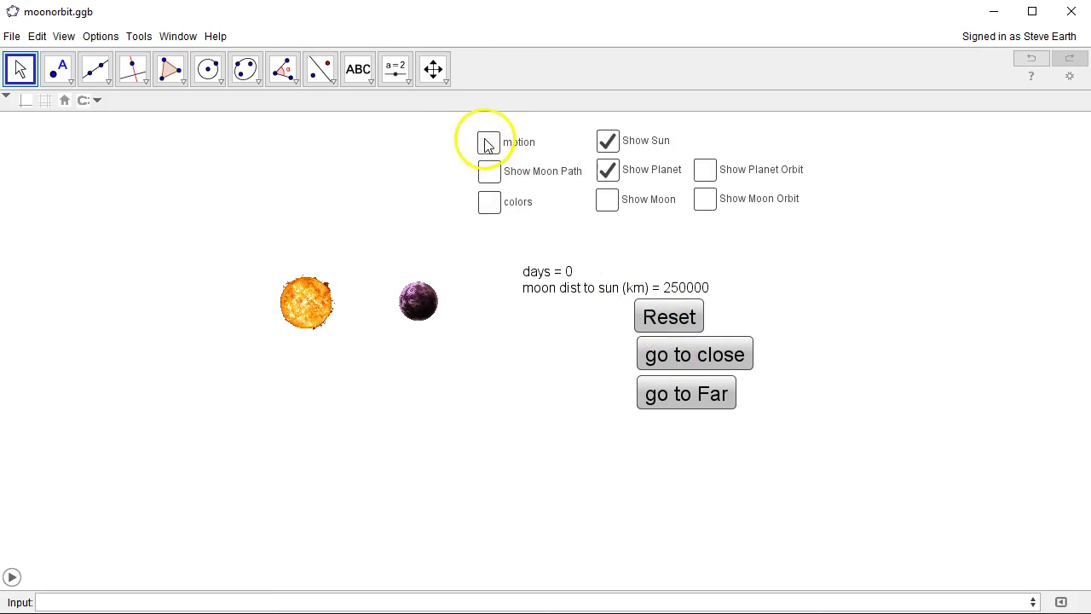
# Step: Toggle the motion checkbox so the planet circles the Sun and the day count runs past 120
pyautogui.click(489, 141)
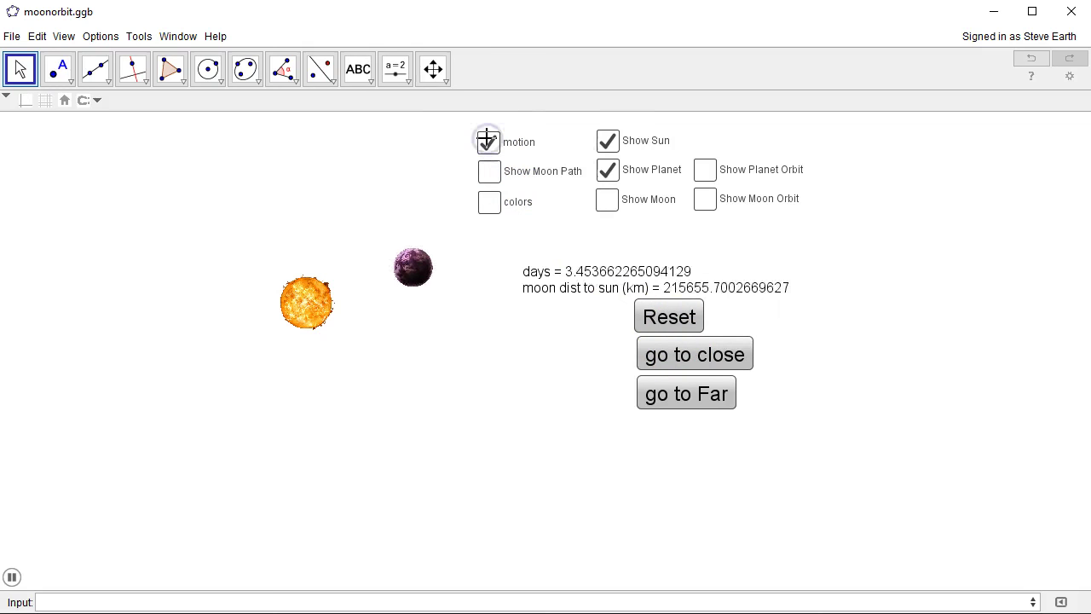
pyautogui.click(488, 142)
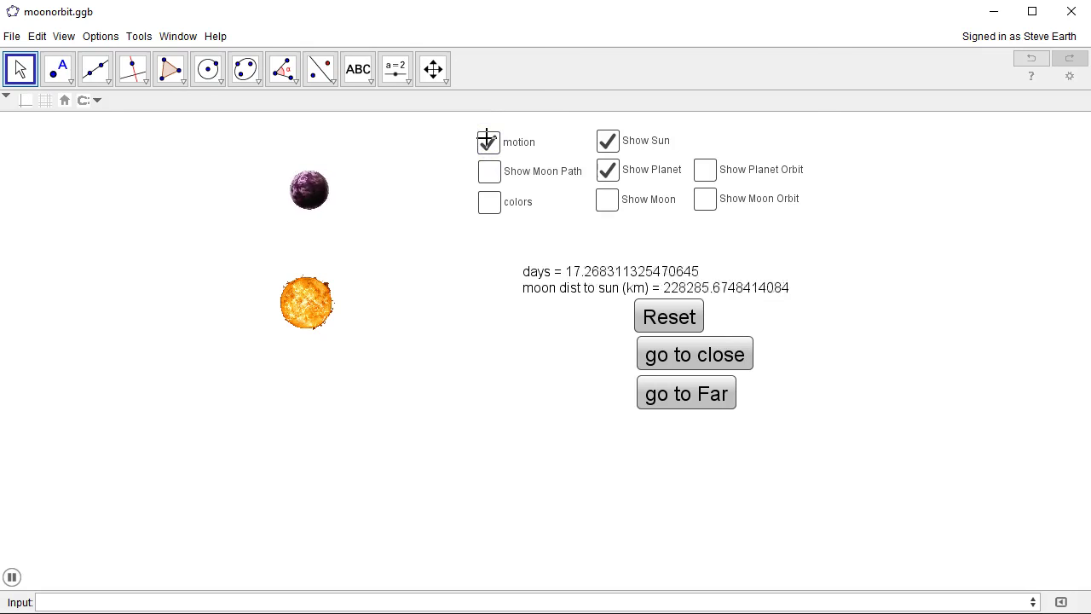
pyautogui.click(486, 141)
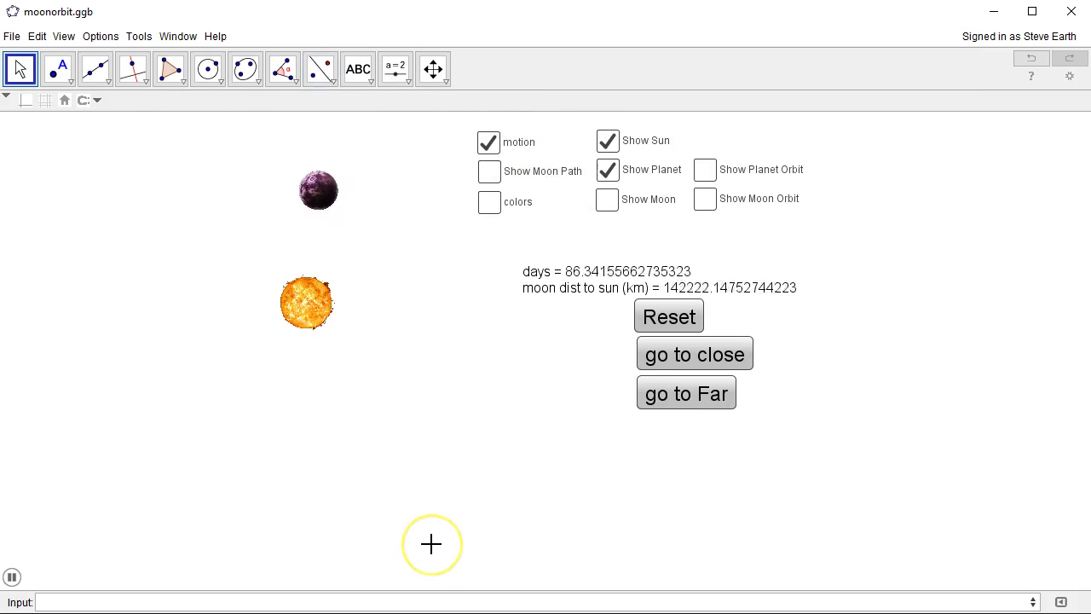
pyautogui.click(488, 141)
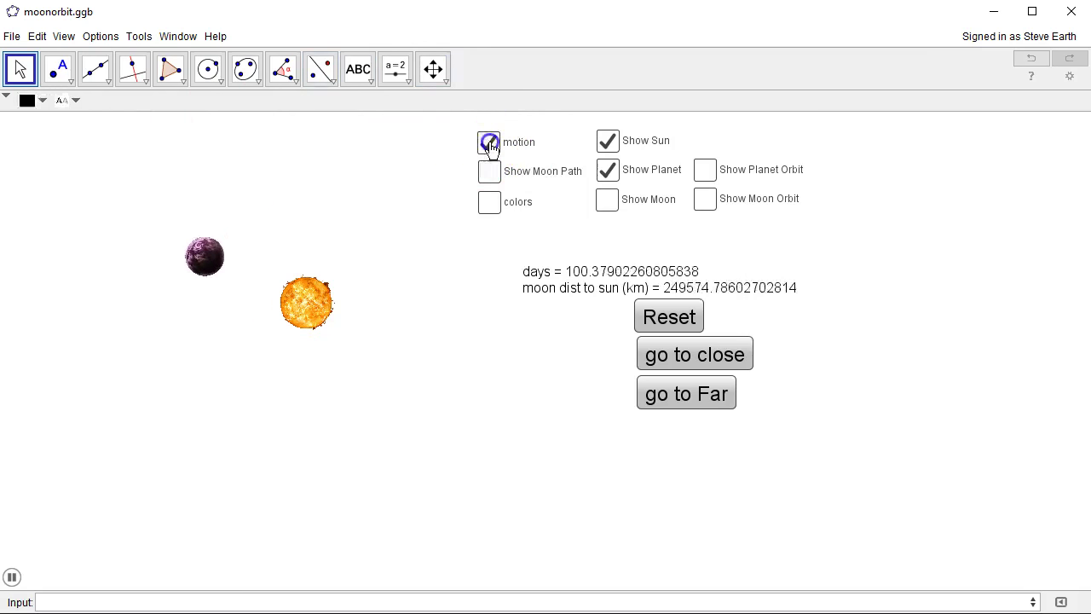
pyautogui.click(488, 141)
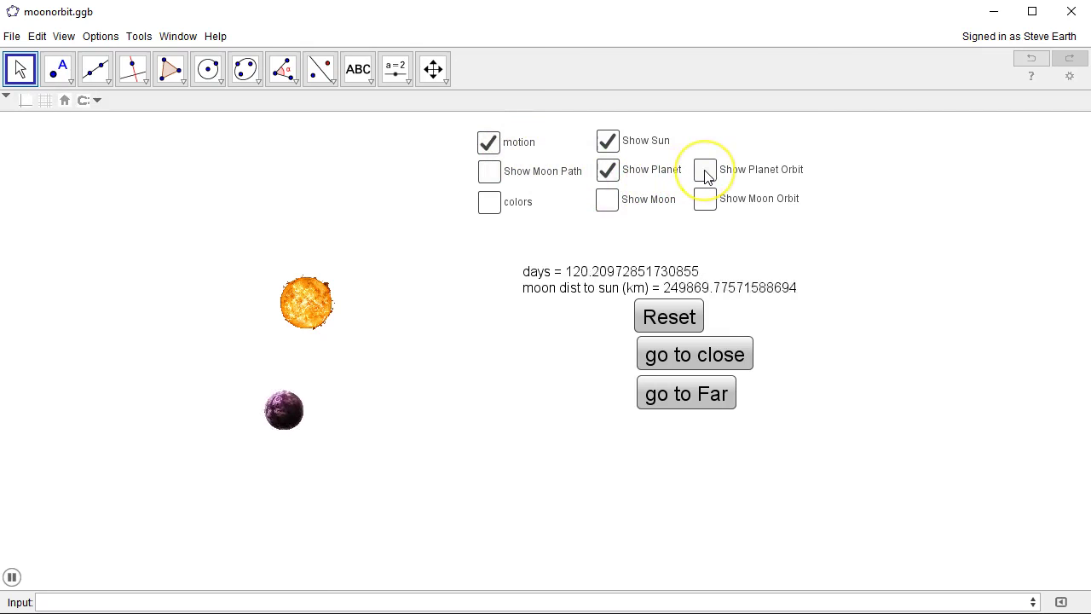
# Step: Show the planet's dashed orbit, stop the motion and reset the simulation to day 0 at 250000 km
pyautogui.click(704, 171)
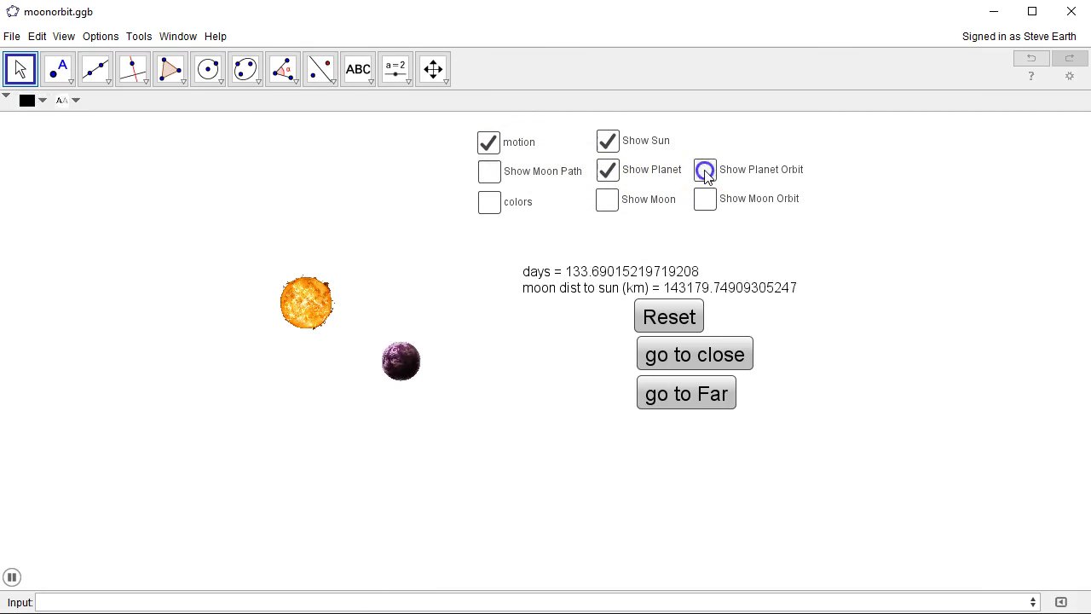
pyautogui.click(704, 169)
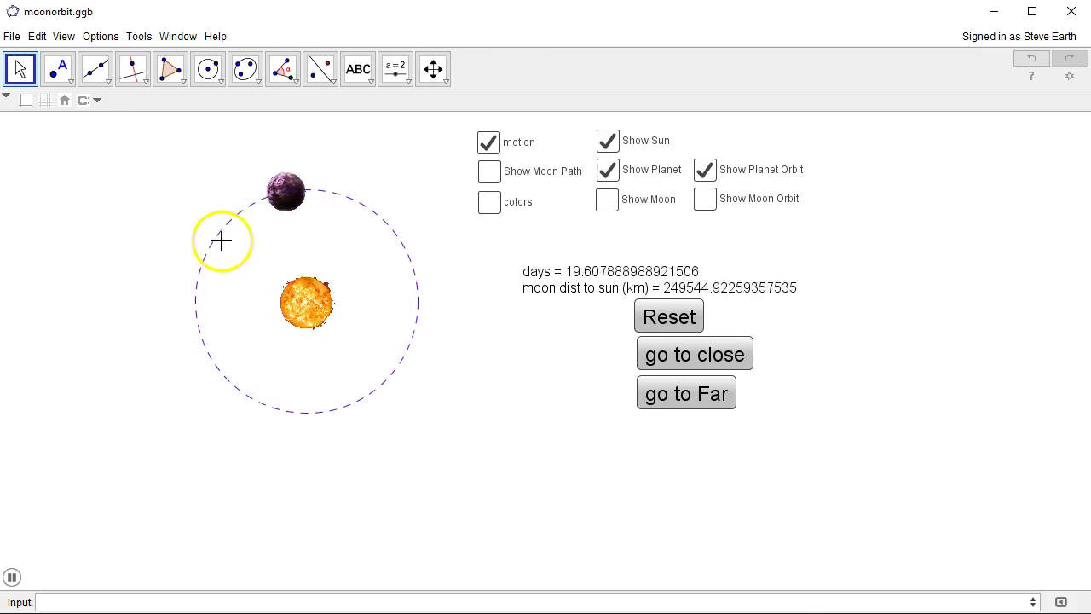
pyautogui.click(488, 141)
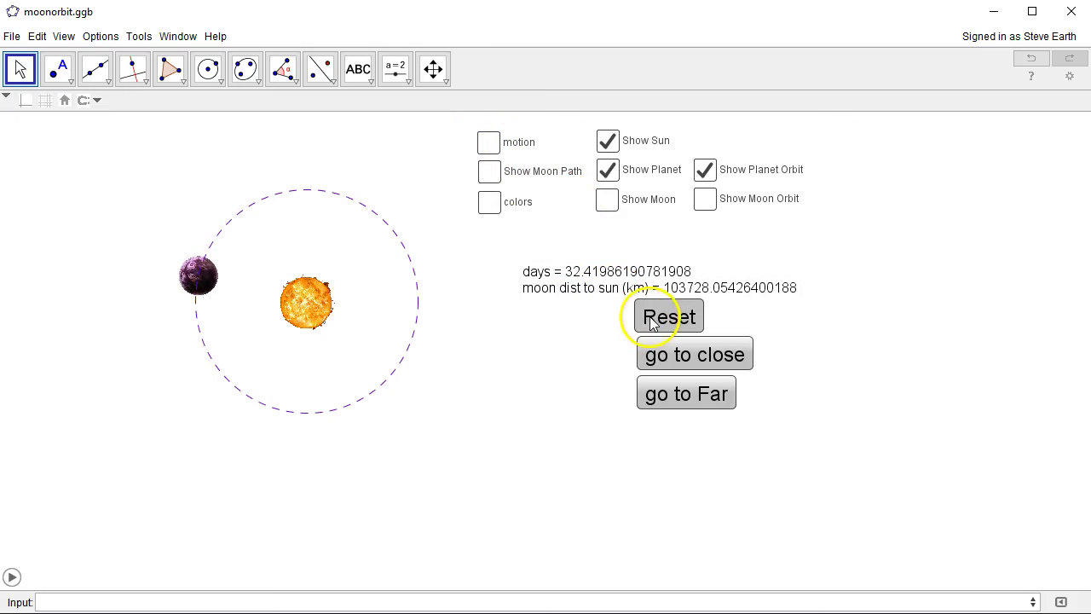
pyautogui.click(668, 315)
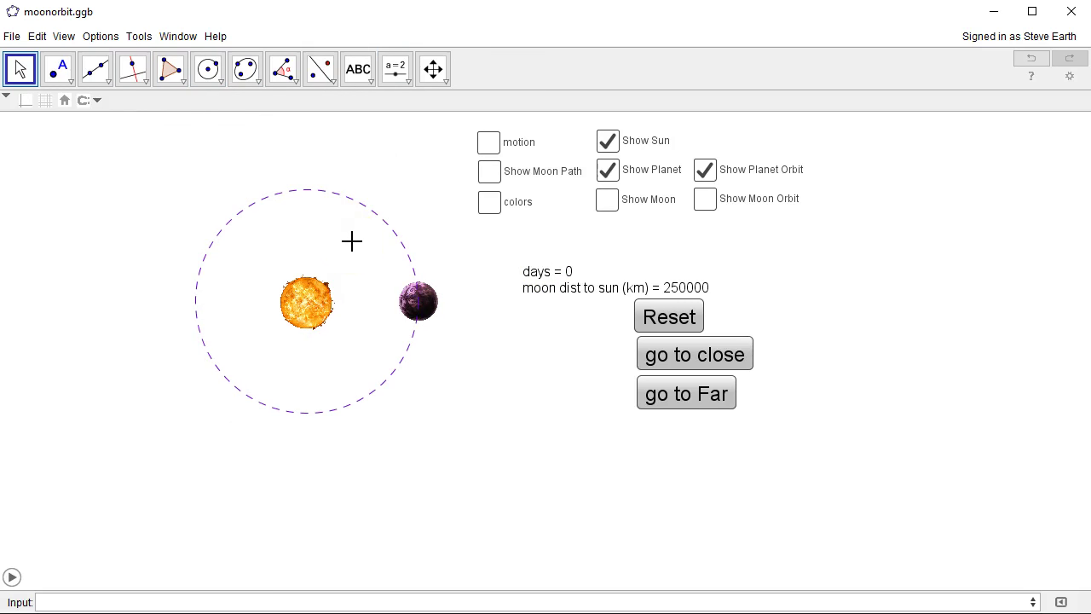
# Step: Show the moon image beside the planet
pyautogui.click(607, 198)
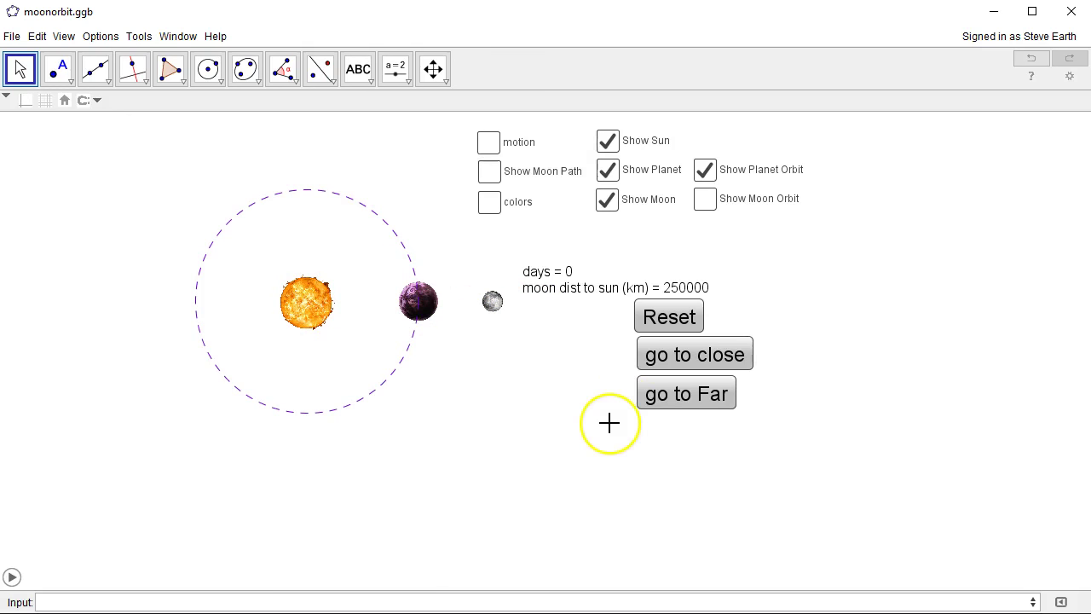
pyautogui.moveTo(590, 416)
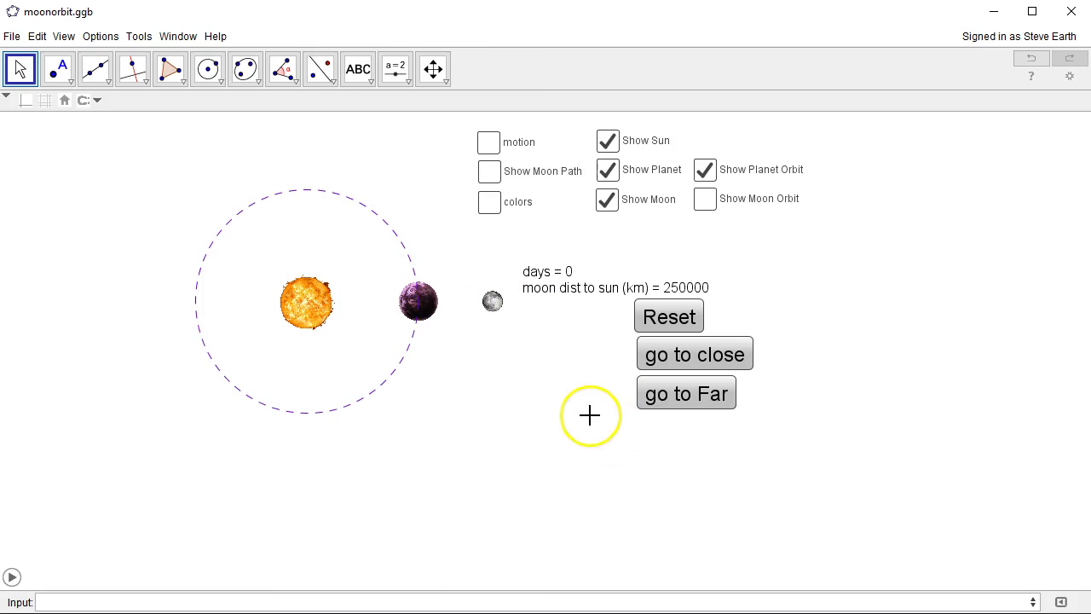
pyautogui.moveTo(663, 450)
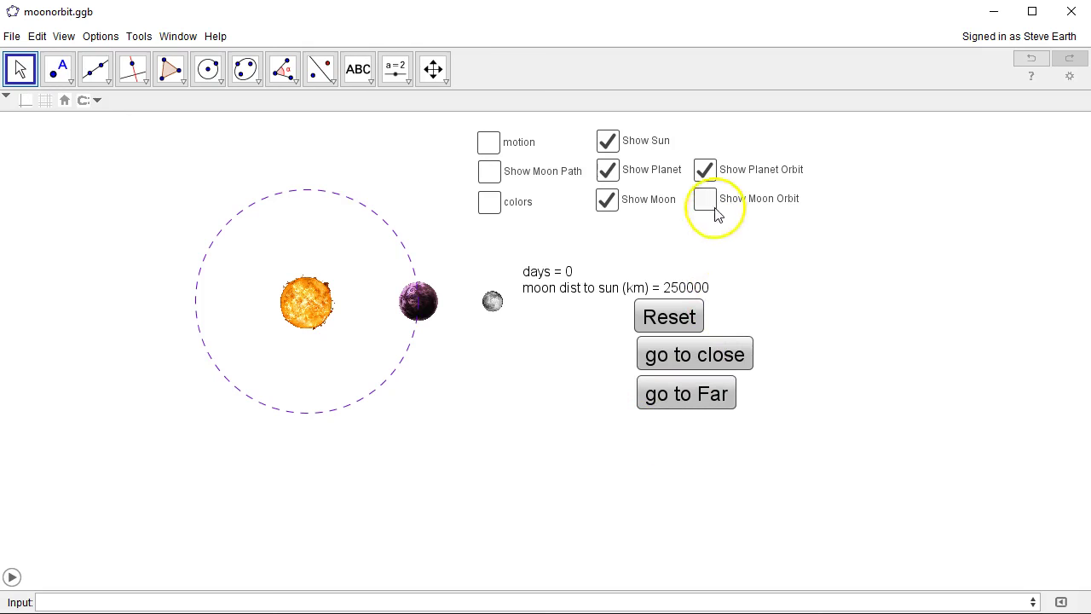
# Step: Show the moon's dashed orbit circle around the planet
pyautogui.click(706, 198)
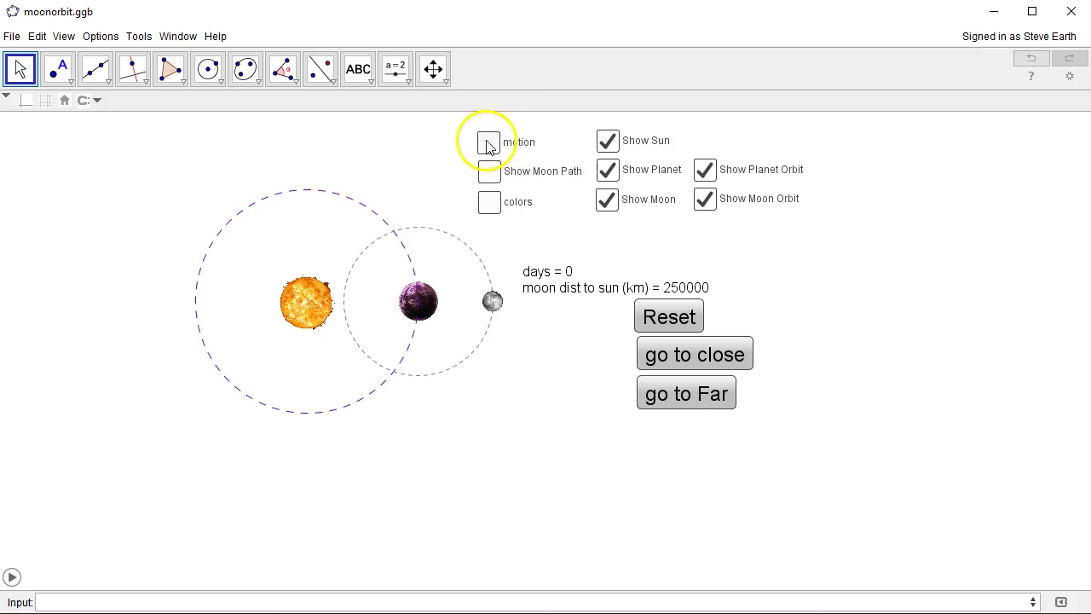
# Step: Run the planet-and-moon motion and pause it near day 118.76 with the moon about 245474 km from the Sun
pyautogui.click(487, 143)
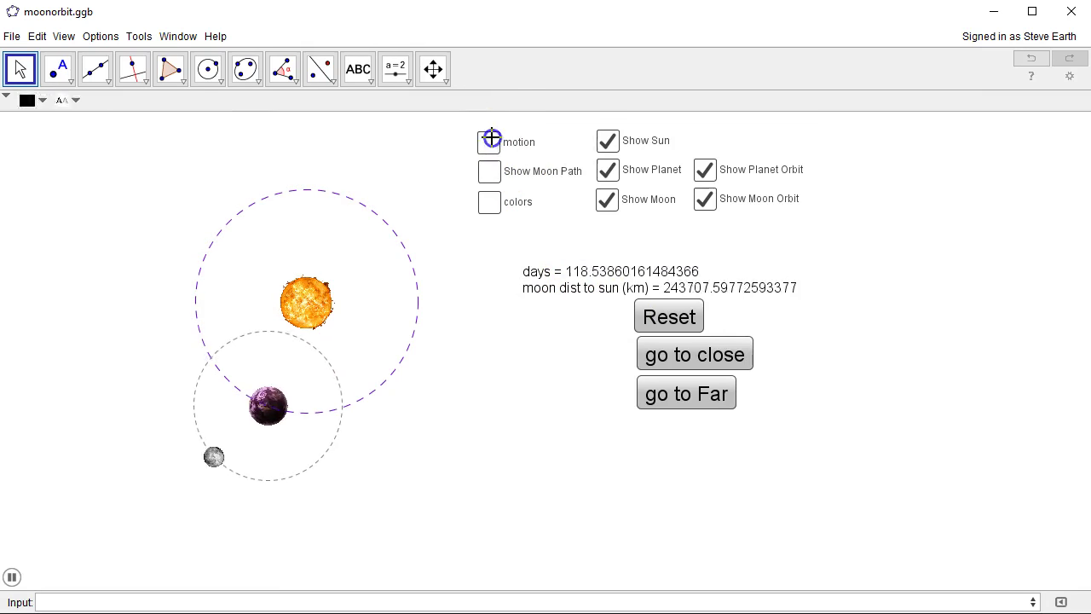
pyautogui.click(487, 141)
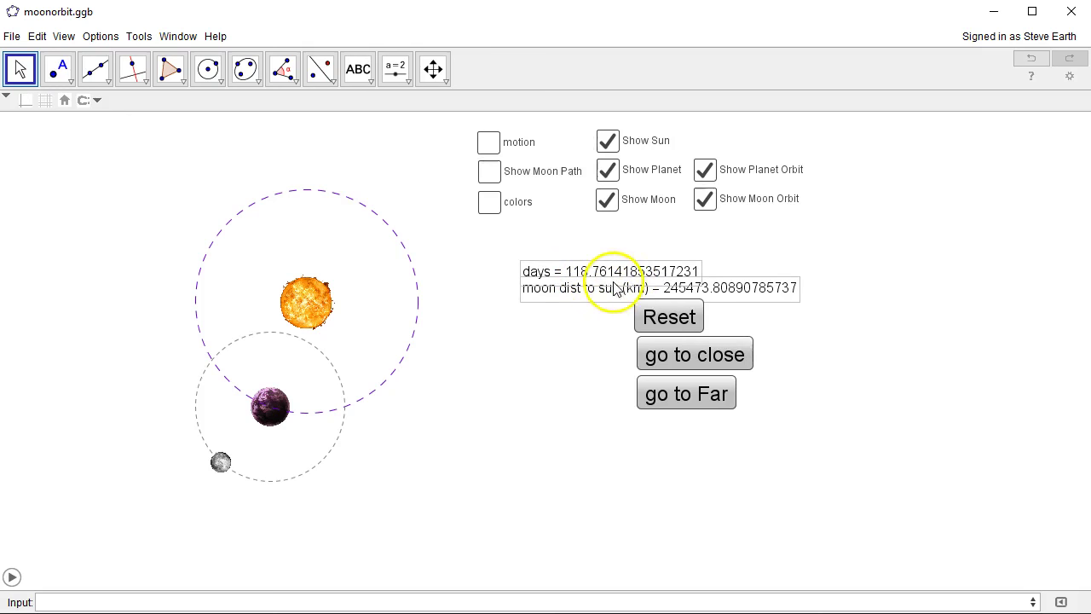
pyautogui.moveTo(665, 310)
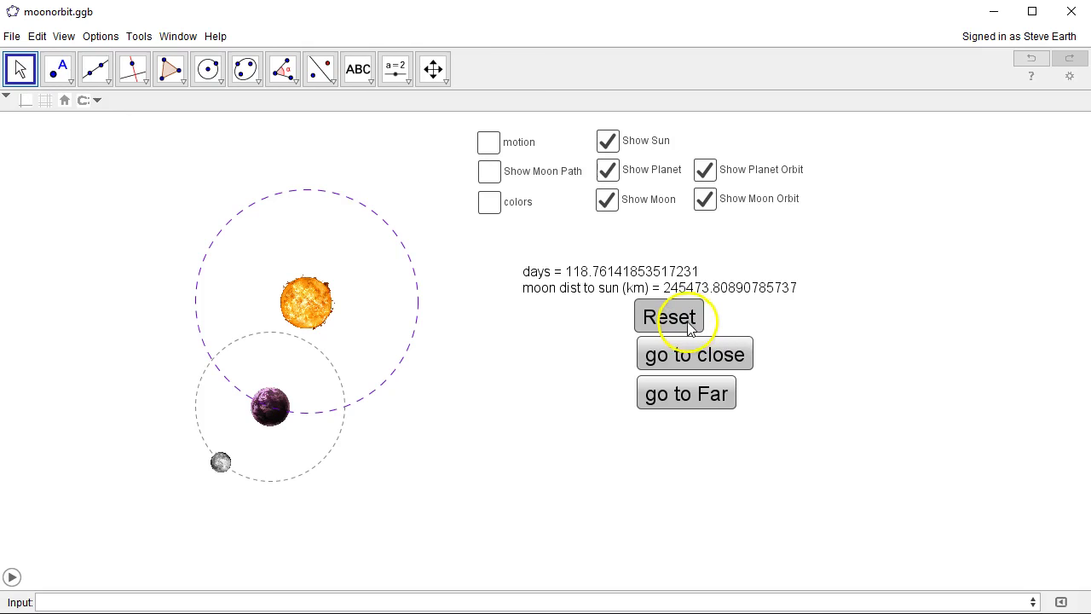
# Step: Reset the simulation to day 0 with the moon at 250000 km
pyautogui.click(670, 317)
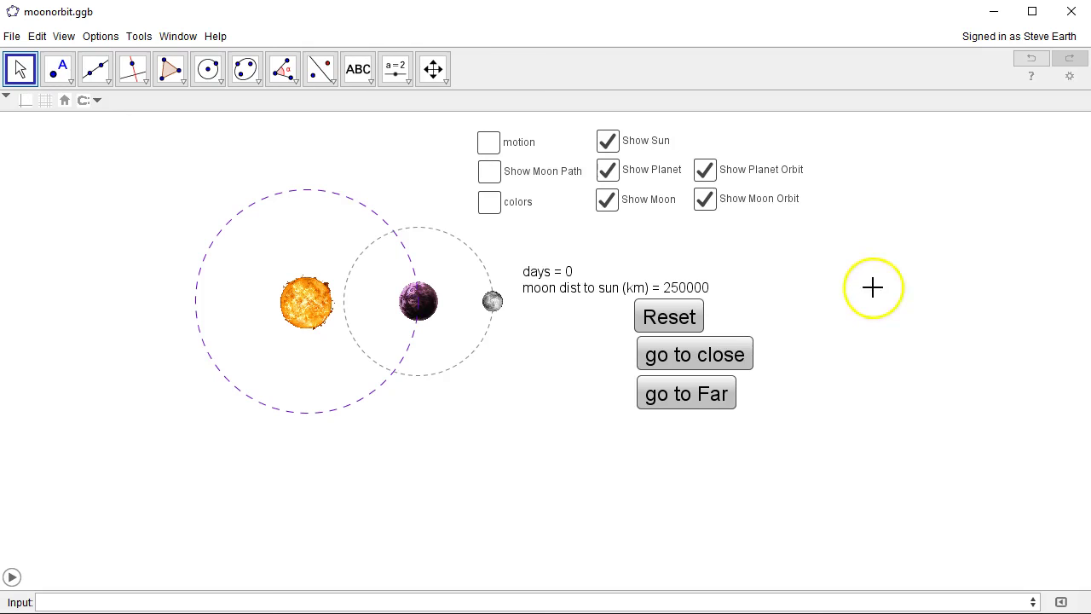
pyautogui.moveTo(888, 310)
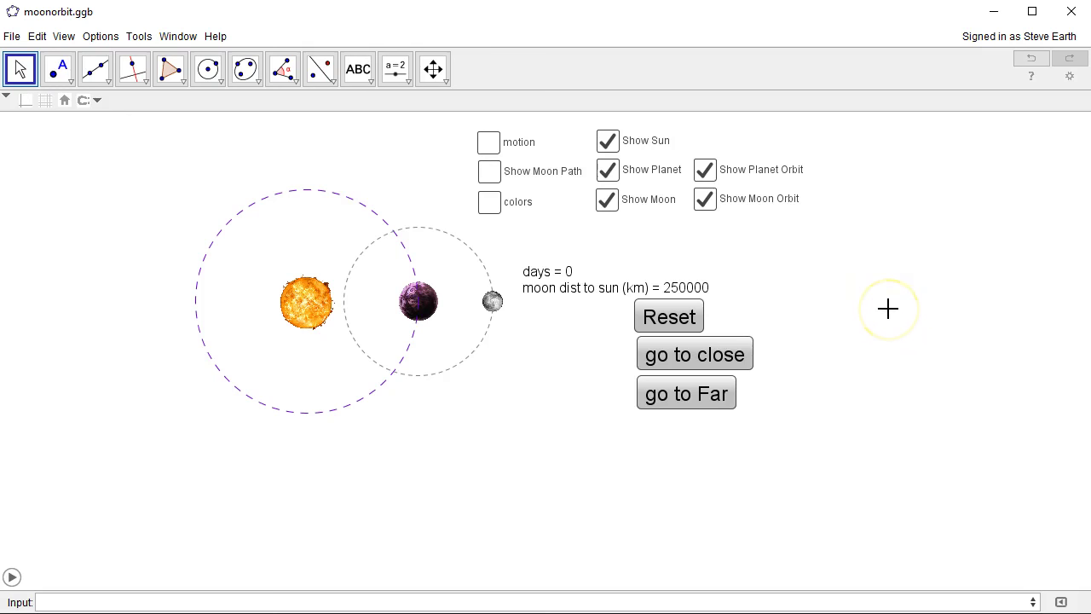
pyautogui.moveTo(764, 259)
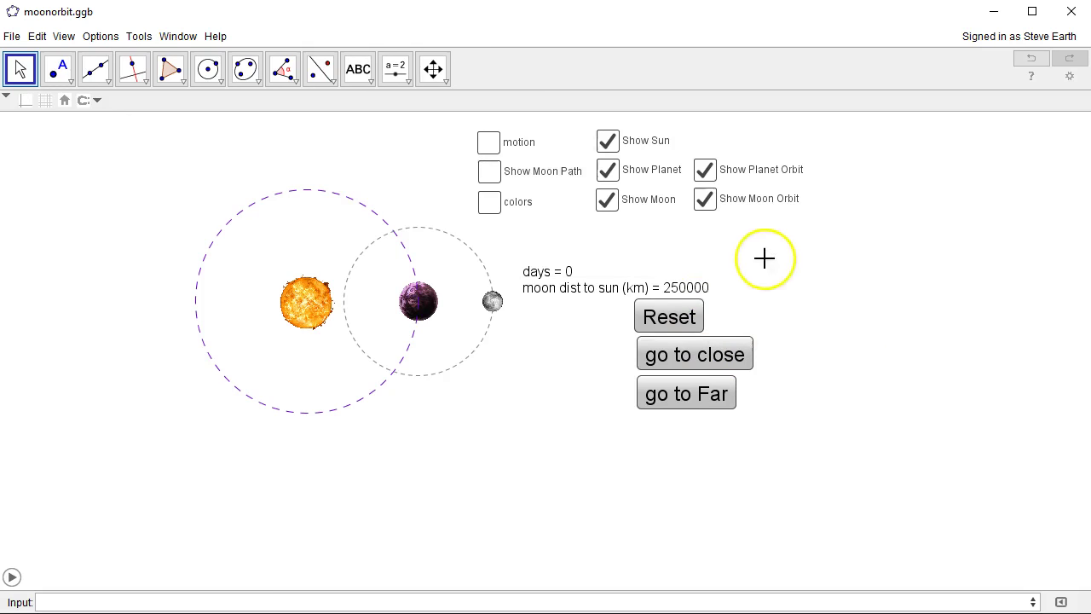
pyautogui.moveTo(750, 276)
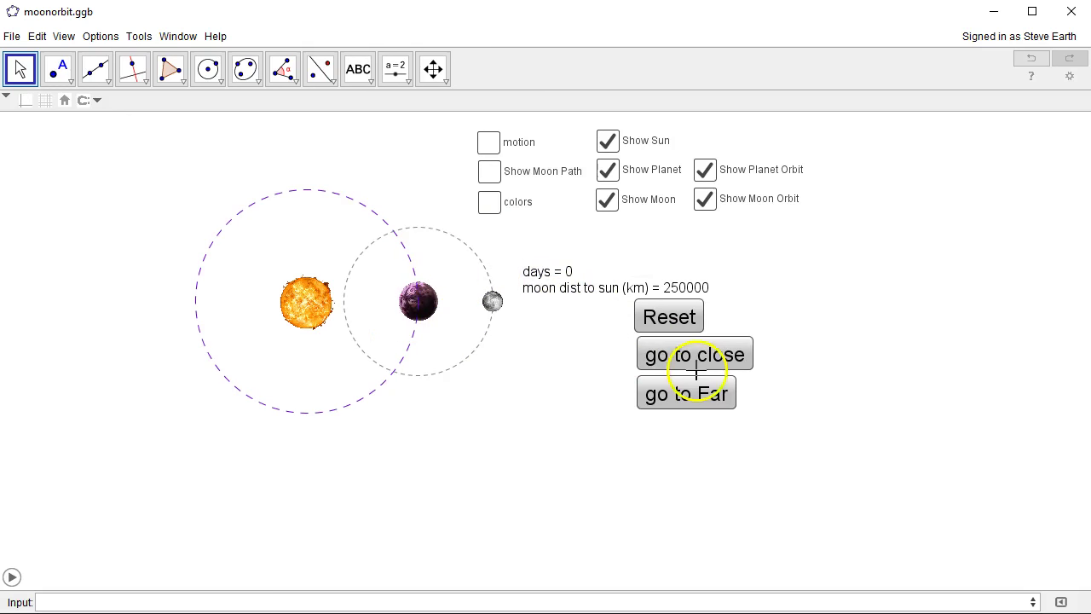
# Step: Jump the moon to its closest approach, 50000 km from the Sun near day 10
pyautogui.click(693, 353)
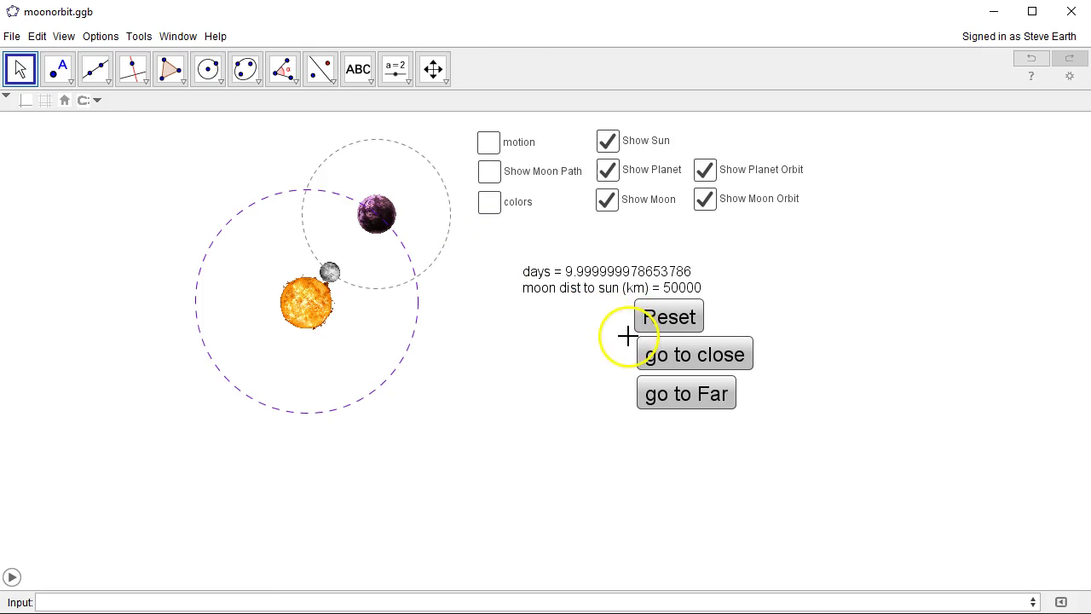
pyautogui.moveTo(655, 410)
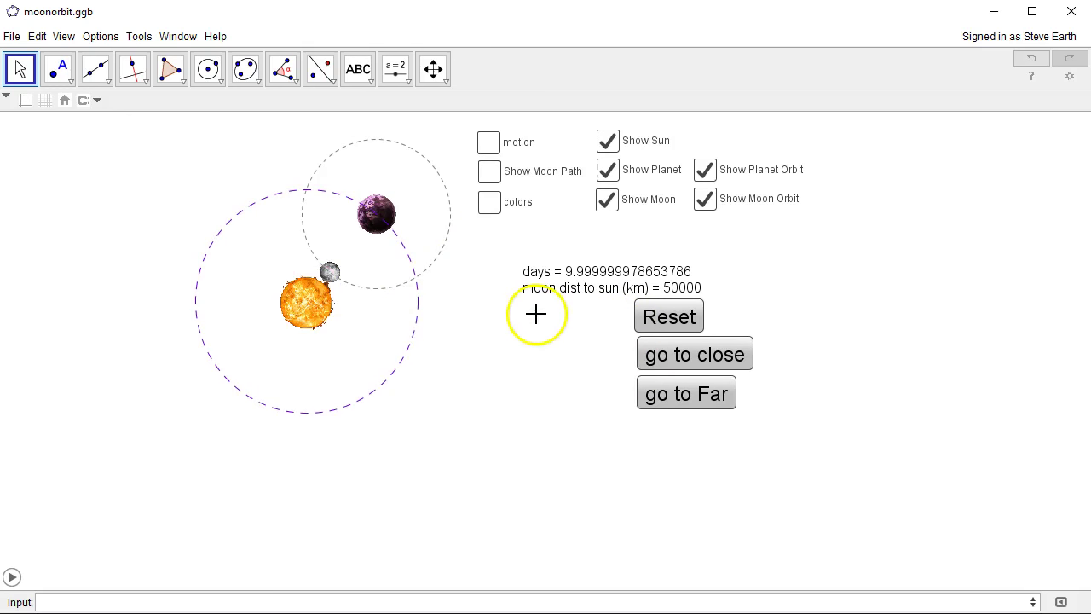
# Step: Jump the moon between its close and far positions, reaching the far point near day 20
pyautogui.click(685, 392)
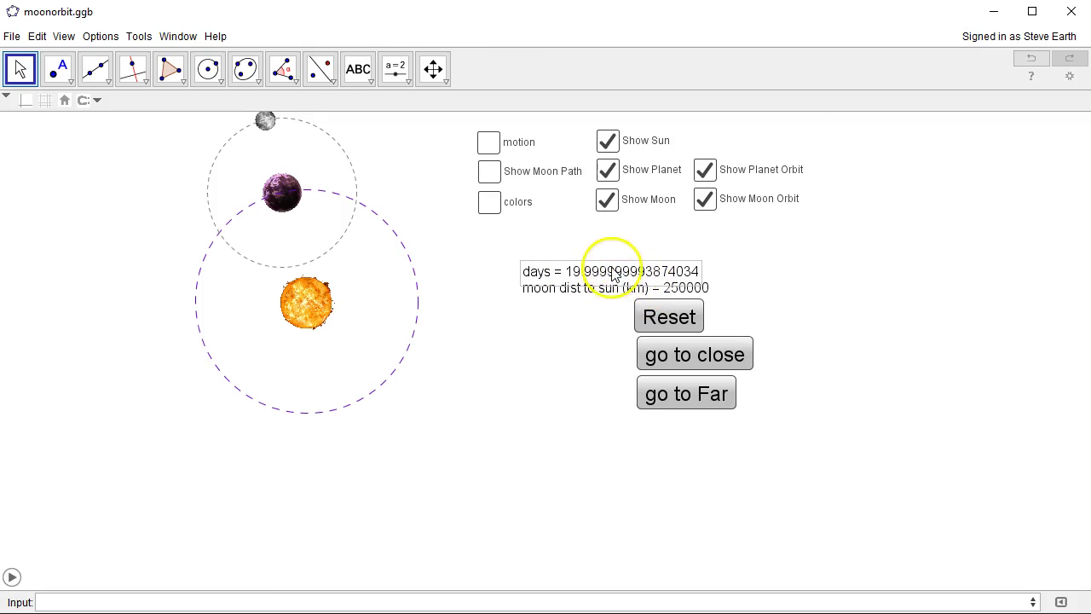
pyautogui.moveTo(667, 281)
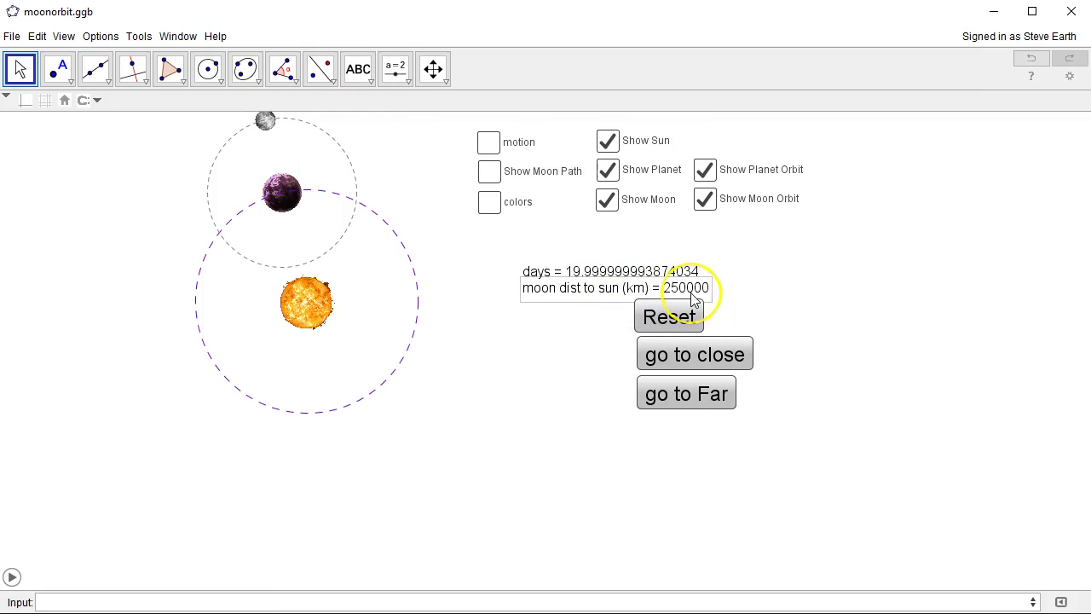
pyautogui.click(283, 201)
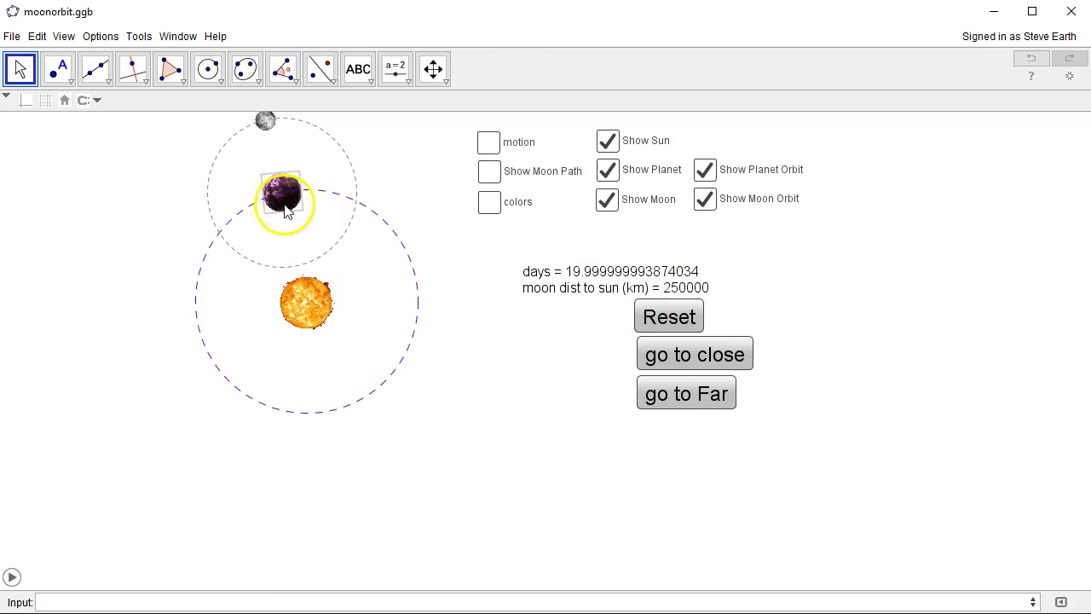
pyautogui.click(685, 392)
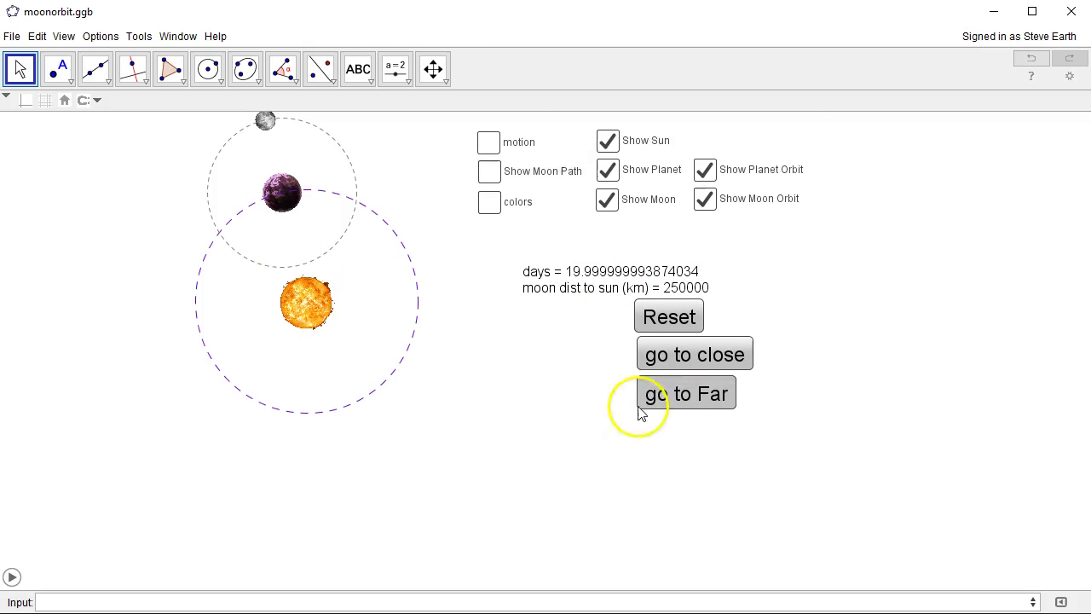
pyautogui.click(695, 353)
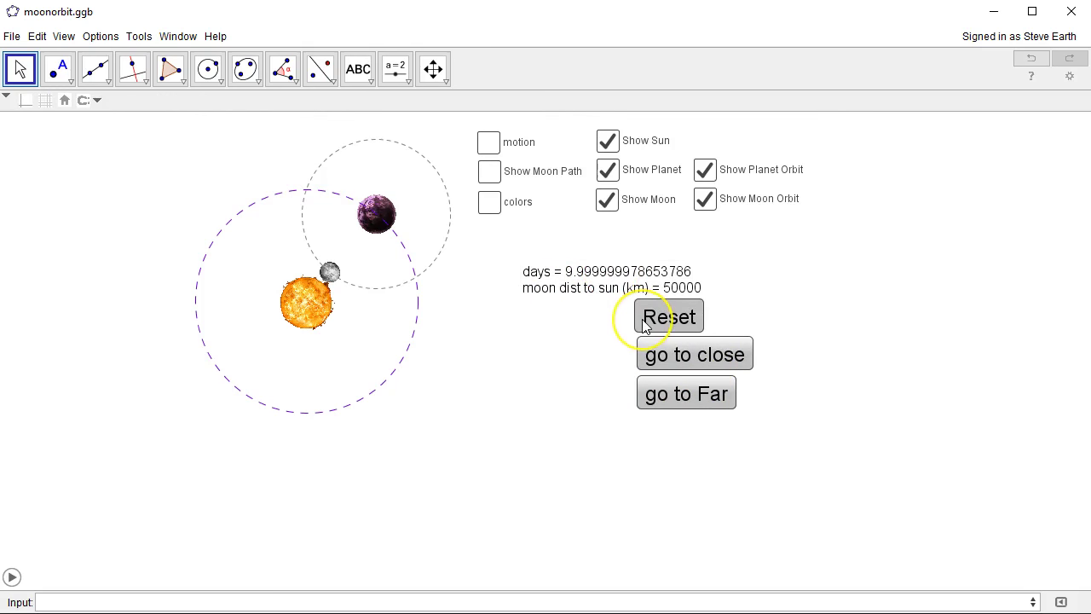
pyautogui.moveTo(668, 402)
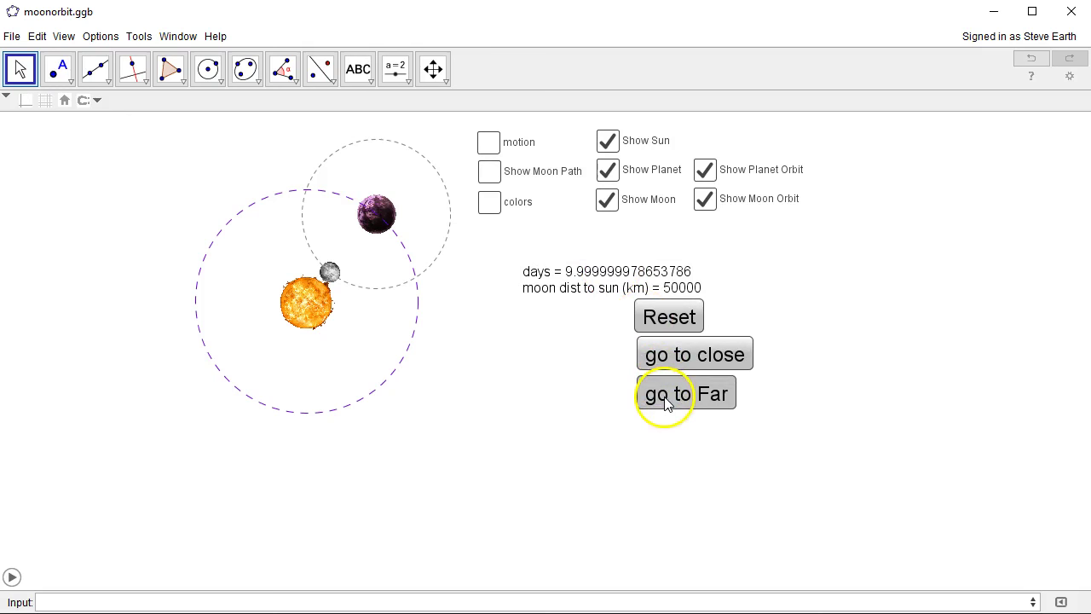
pyautogui.click(685, 392)
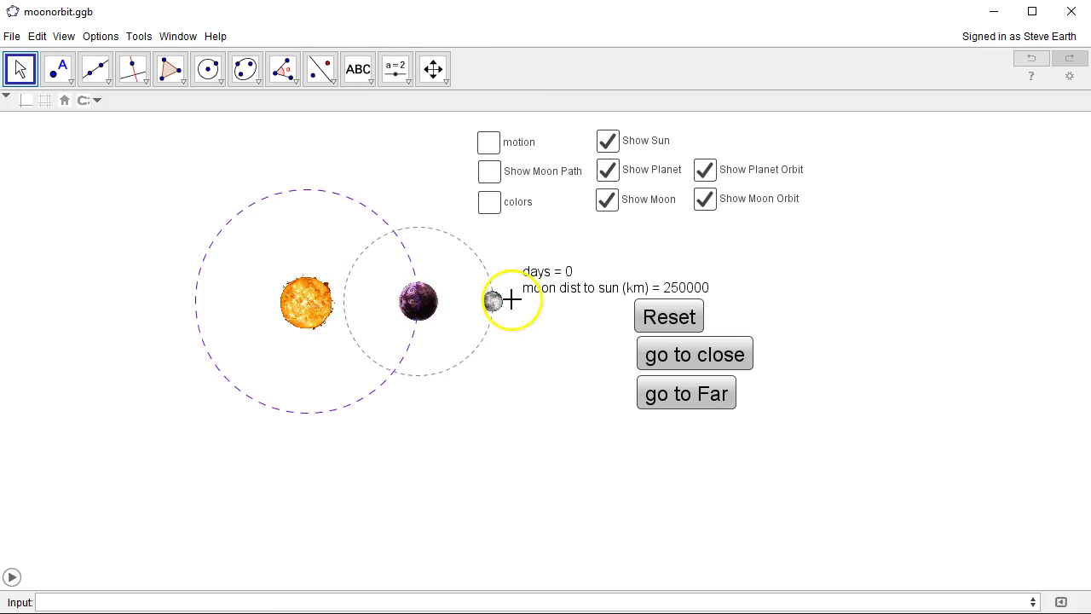
pyautogui.click(686, 392)
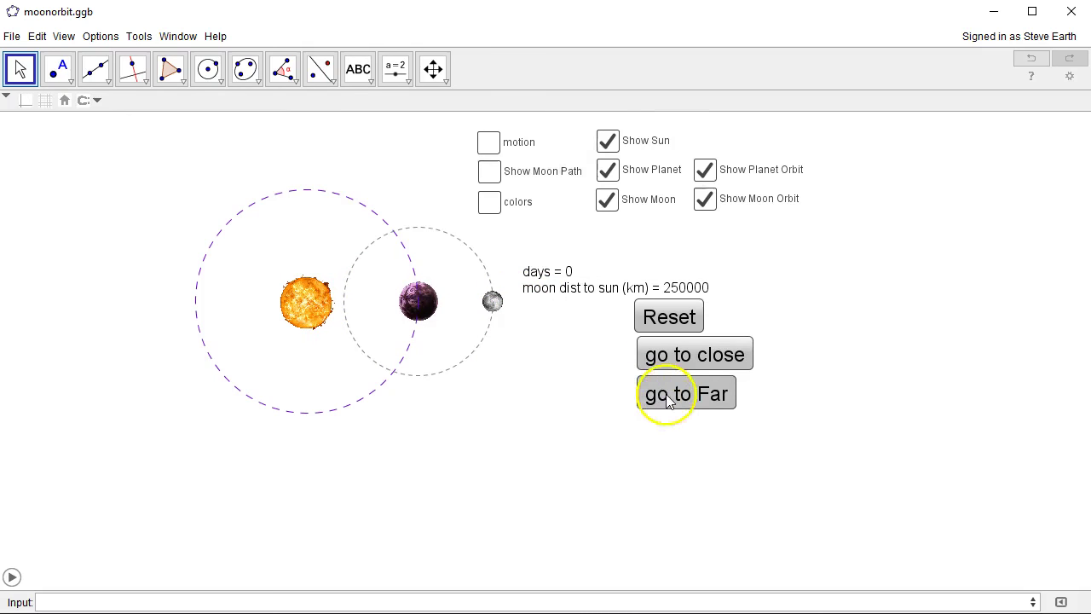
pyautogui.click(686, 392)
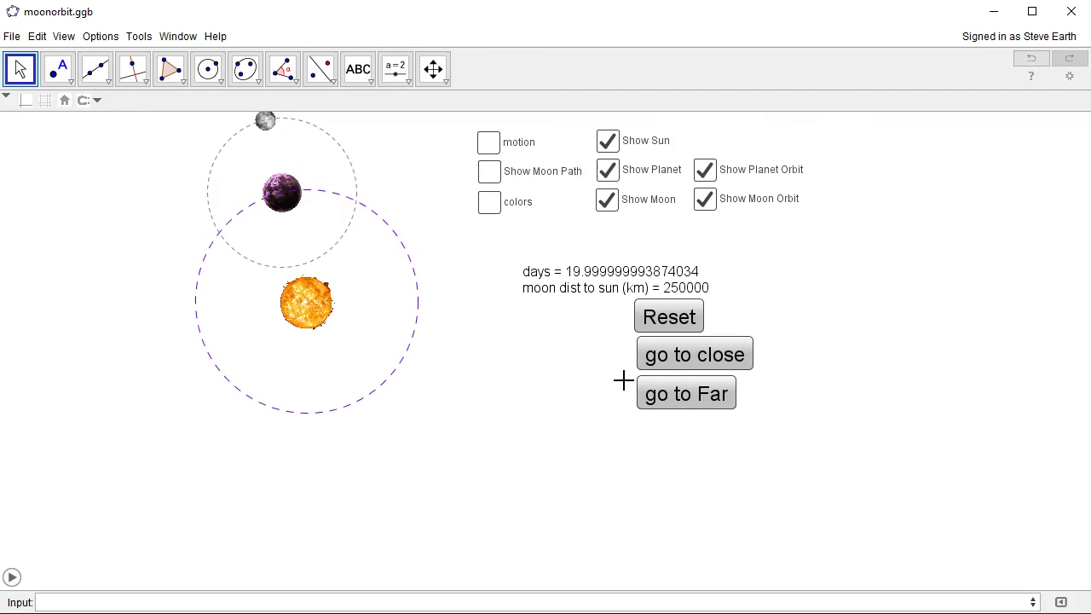
# Step: Reset to day 0, try the far position again, then return to day 0 at 250000 km
pyautogui.click(668, 316)
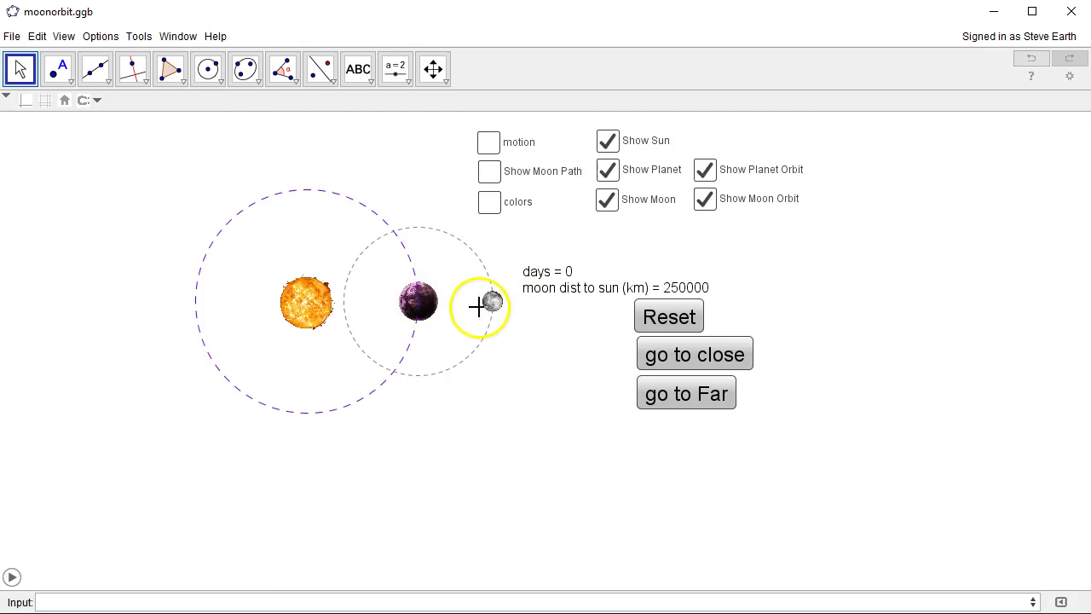
pyautogui.click(685, 392)
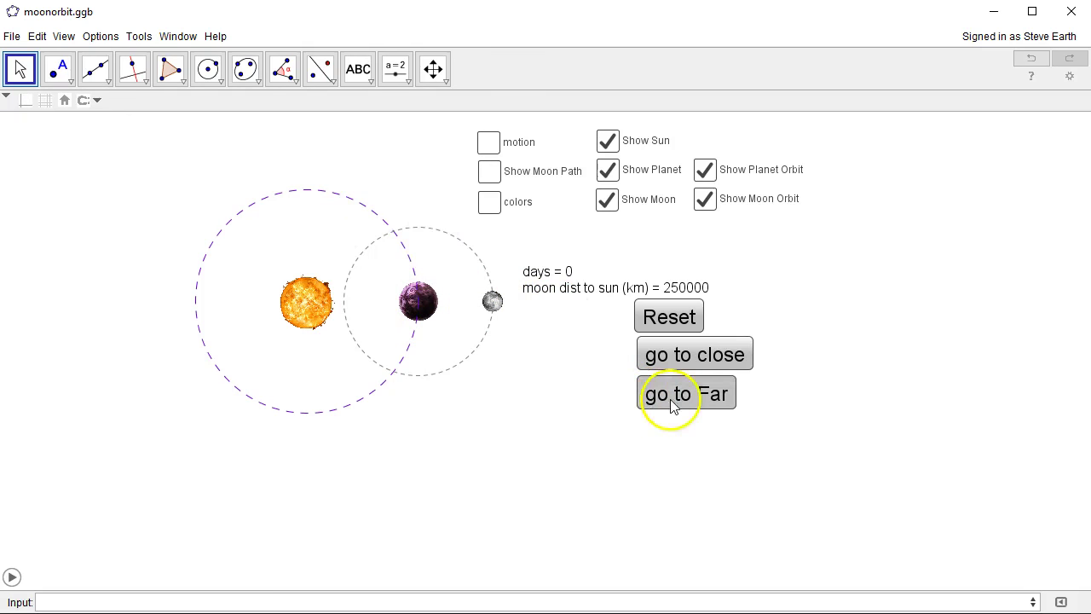
pyautogui.click(685, 392)
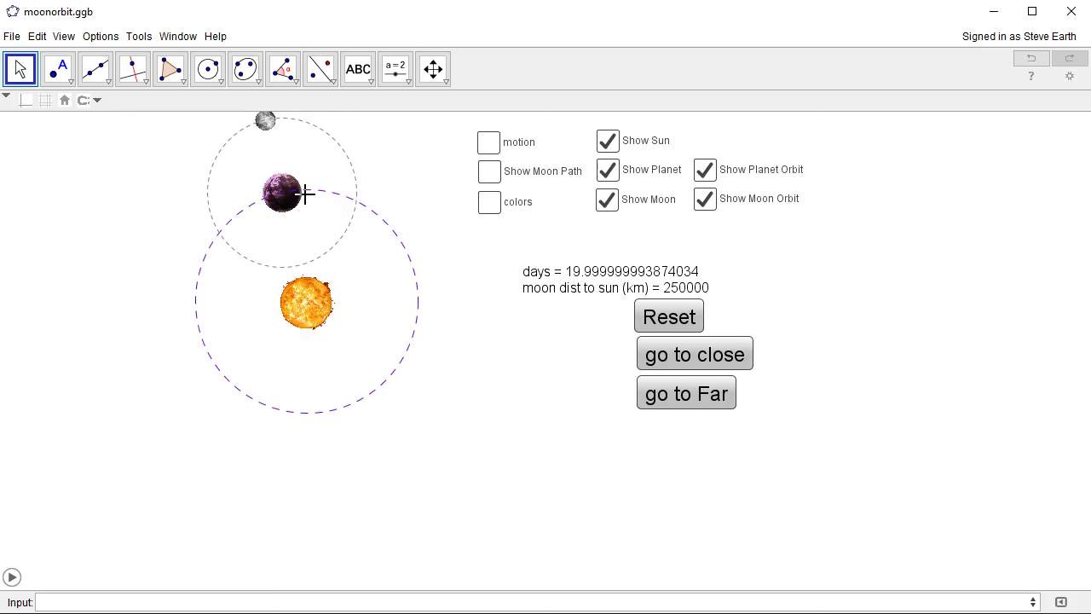
pyautogui.click(668, 316)
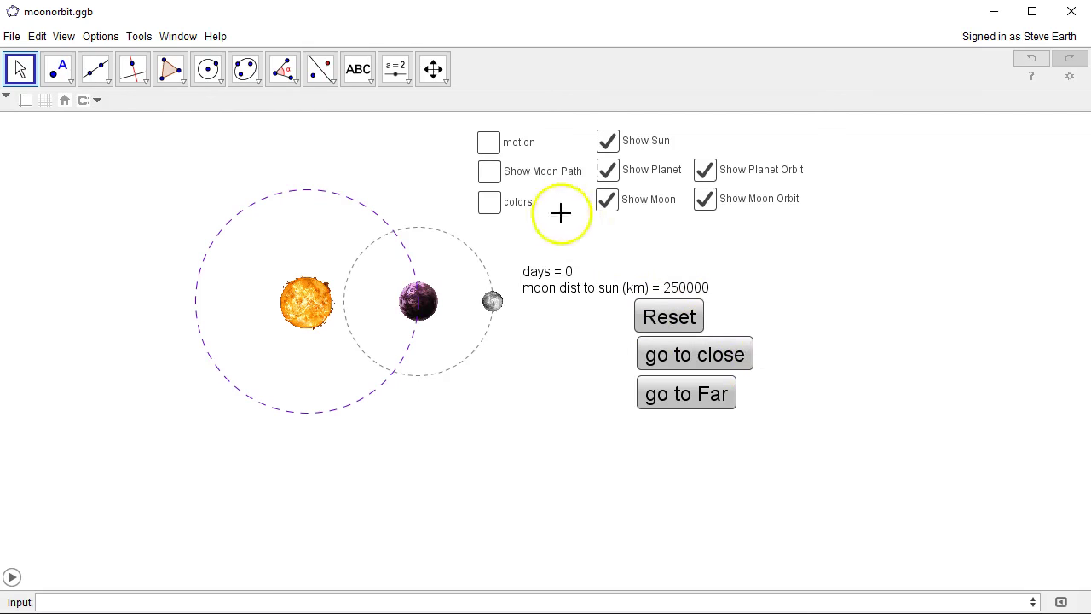
# Step: Start the orbit motion, trace the moon's flower-shaped path, and hide the planet
pyautogui.click(488, 142)
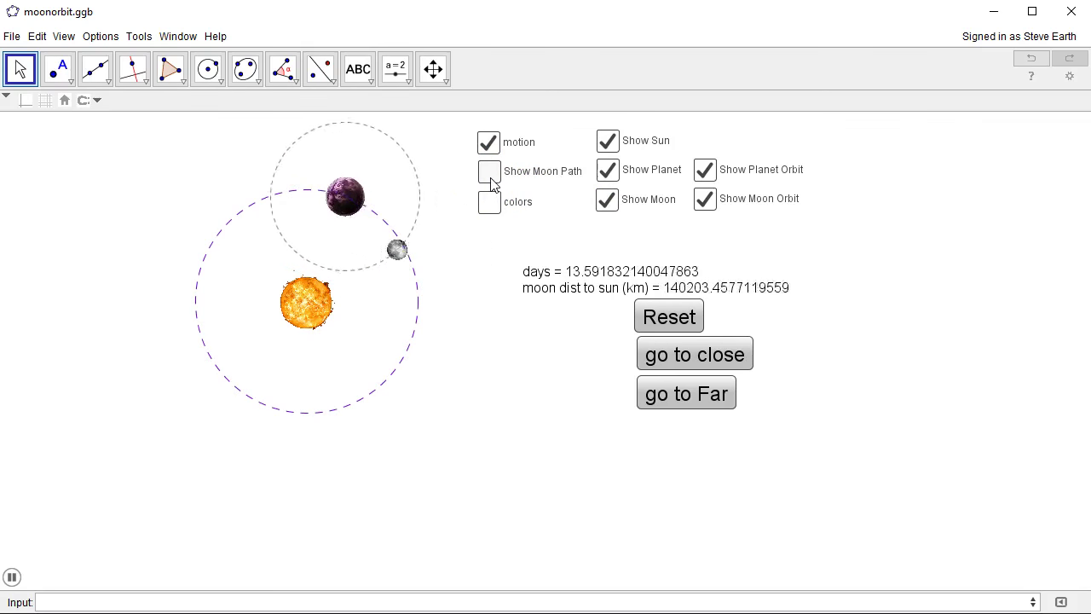
pyautogui.click(488, 170)
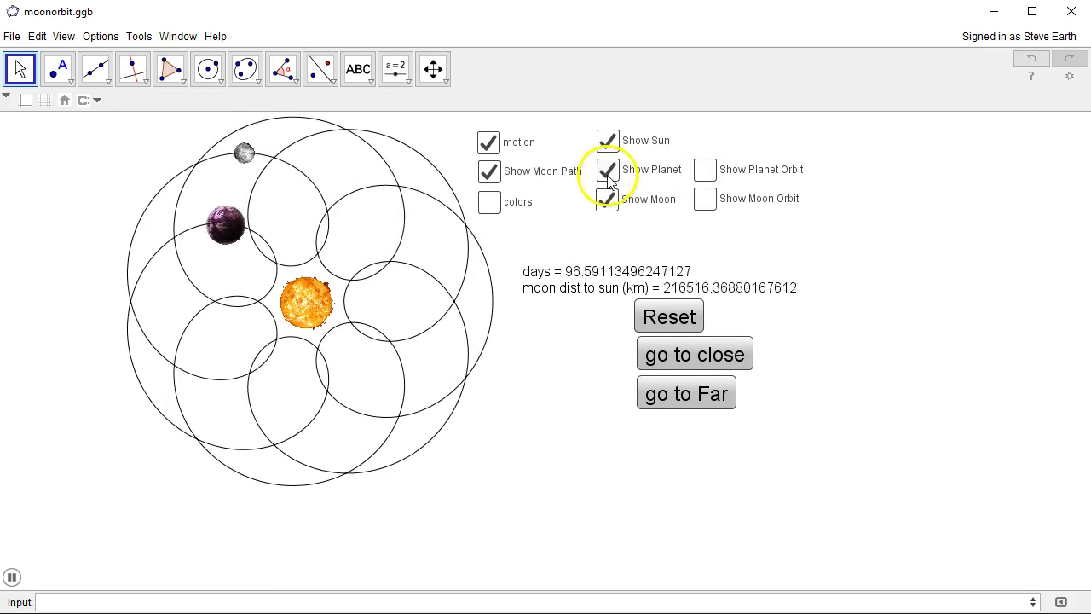
pyautogui.click(607, 170)
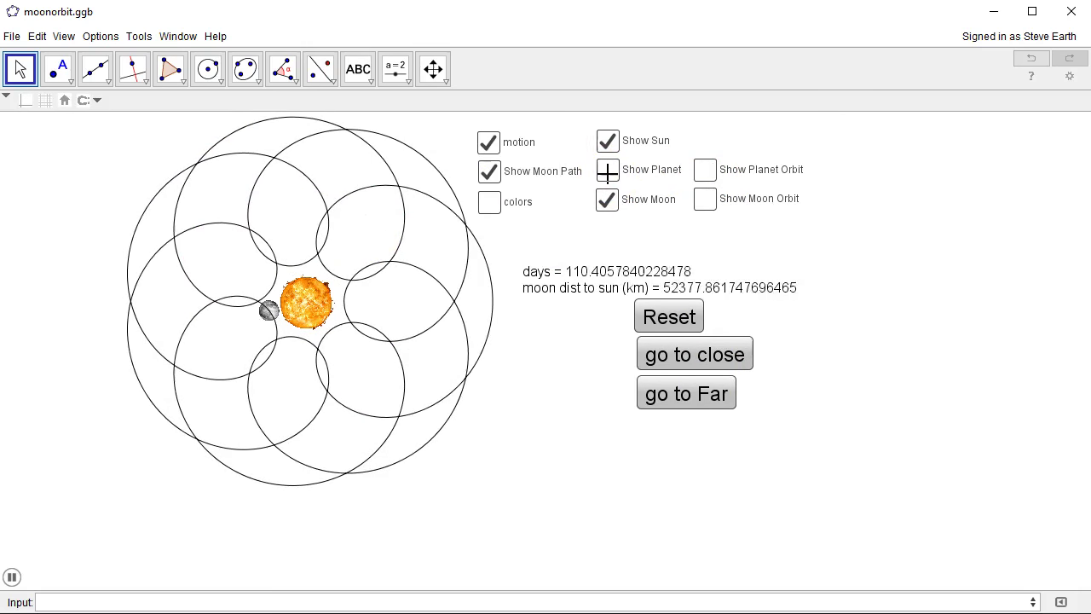
# Step: Hide the sun, fill the petals with colours, and stop the motion near day 32
pyautogui.click(607, 140)
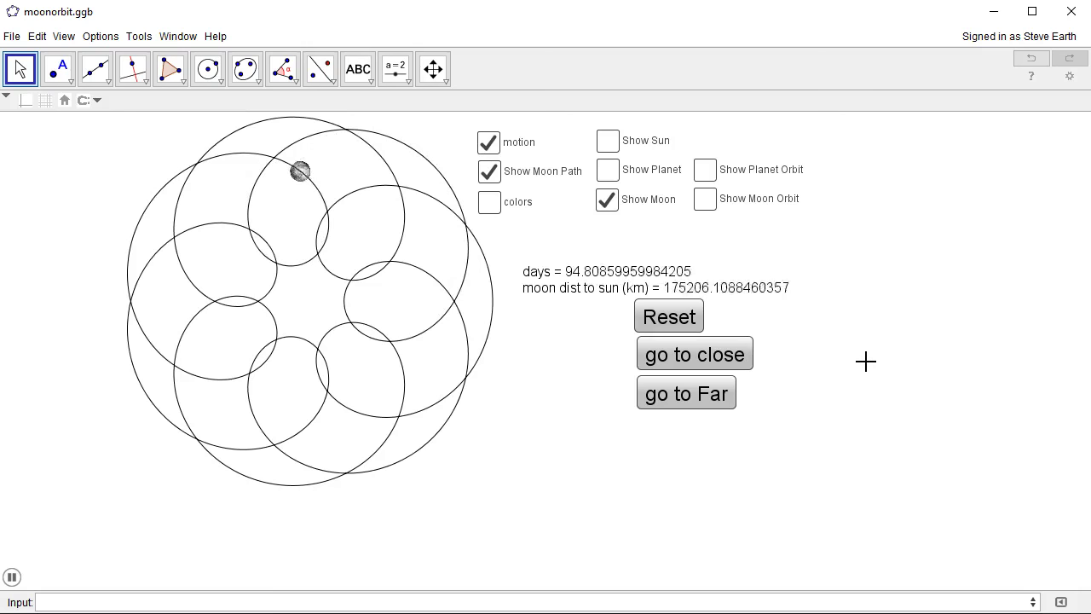
pyautogui.click(486, 201)
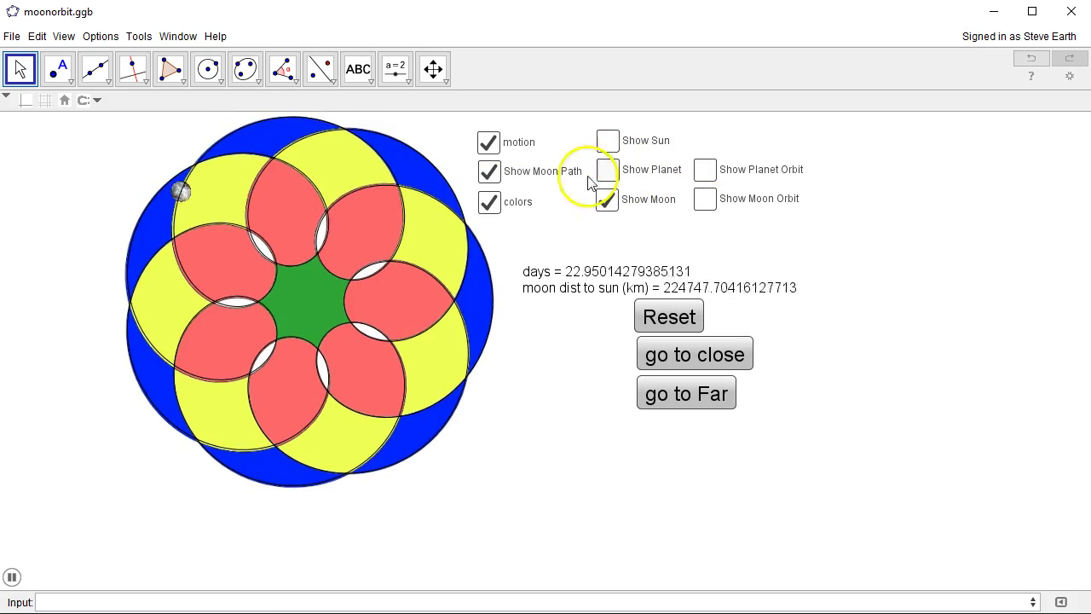
pyautogui.click(489, 144)
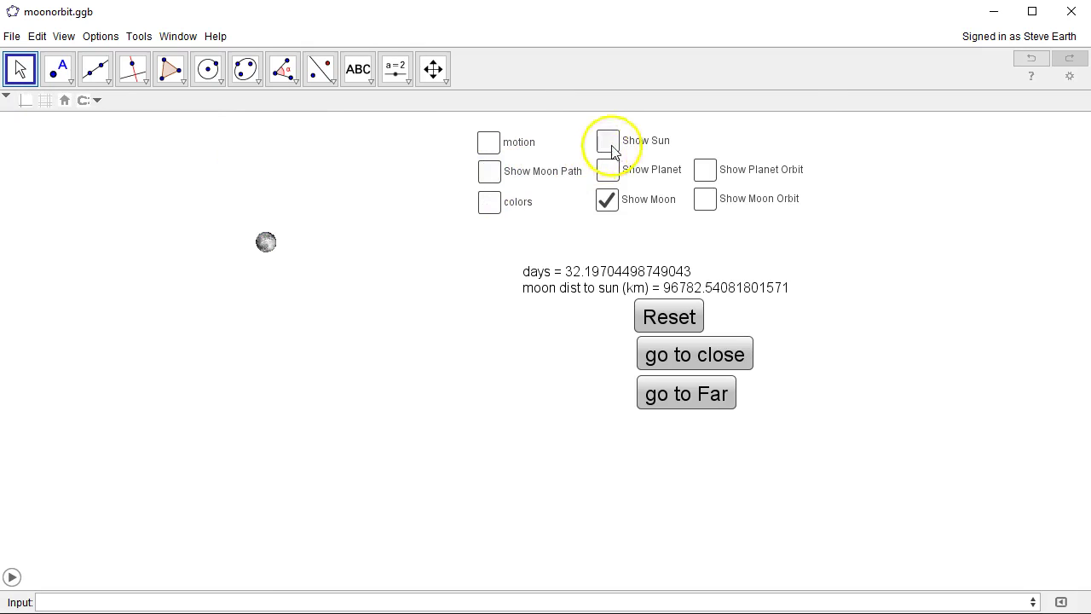
# Step: Show the sun again and toggle the colour fill on and off
pyautogui.click(607, 140)
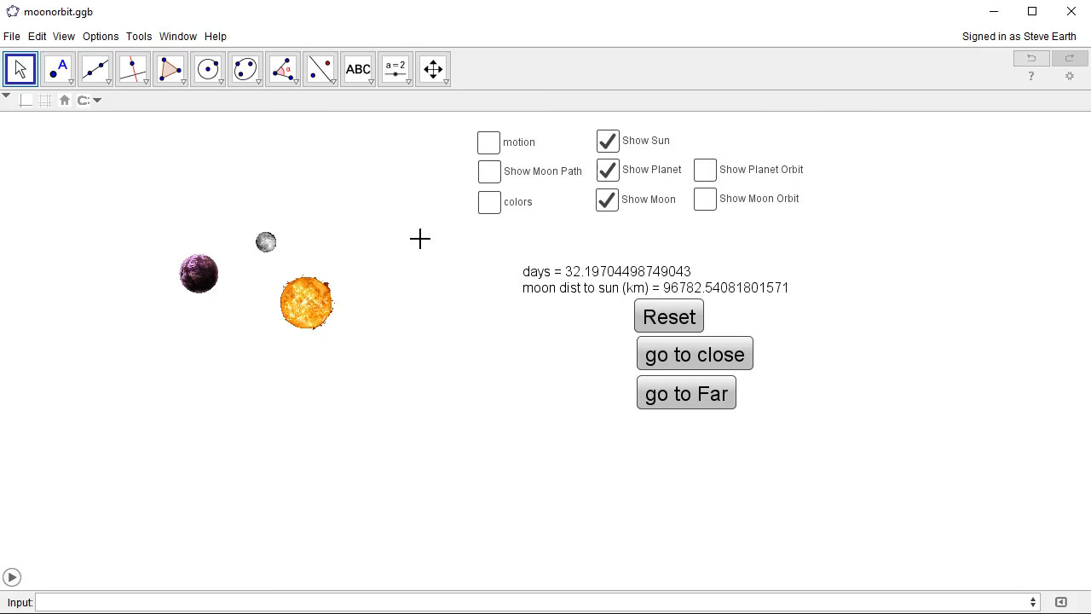
pyautogui.click(486, 201)
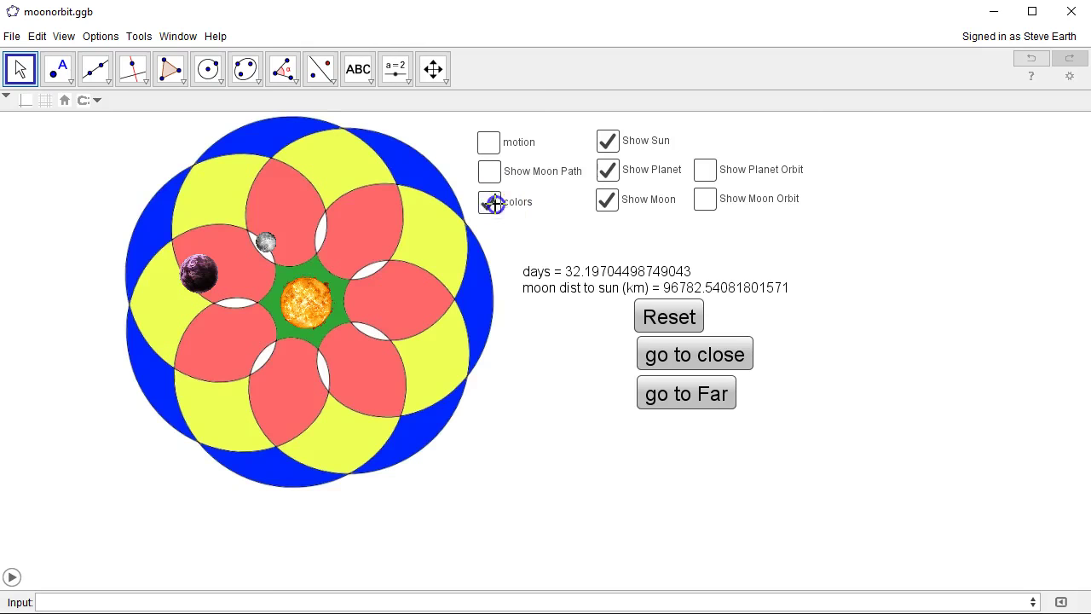
pyautogui.click(487, 201)
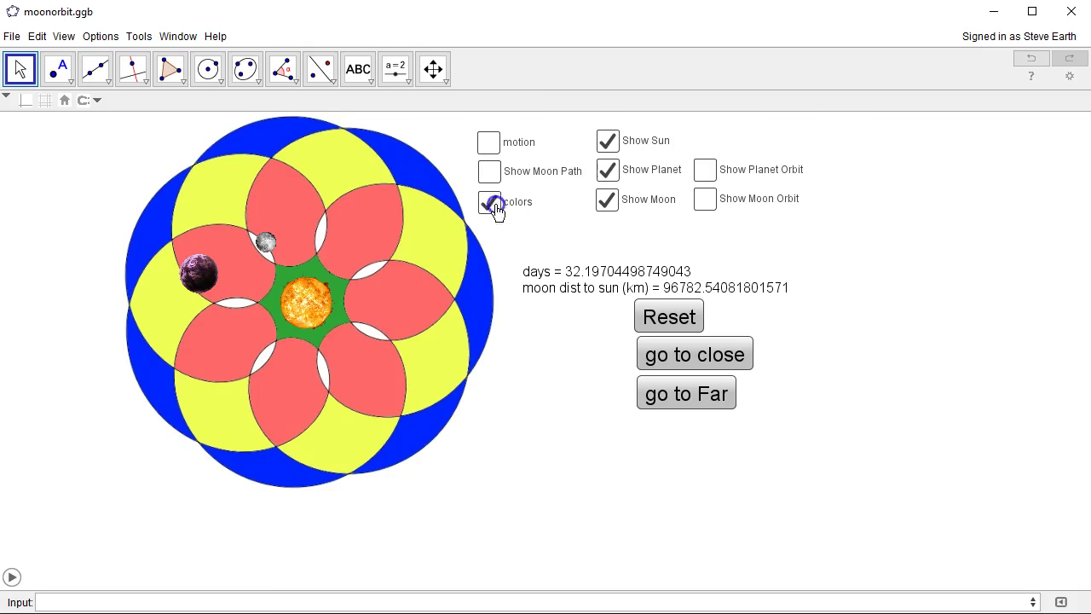
pyautogui.click(488, 201)
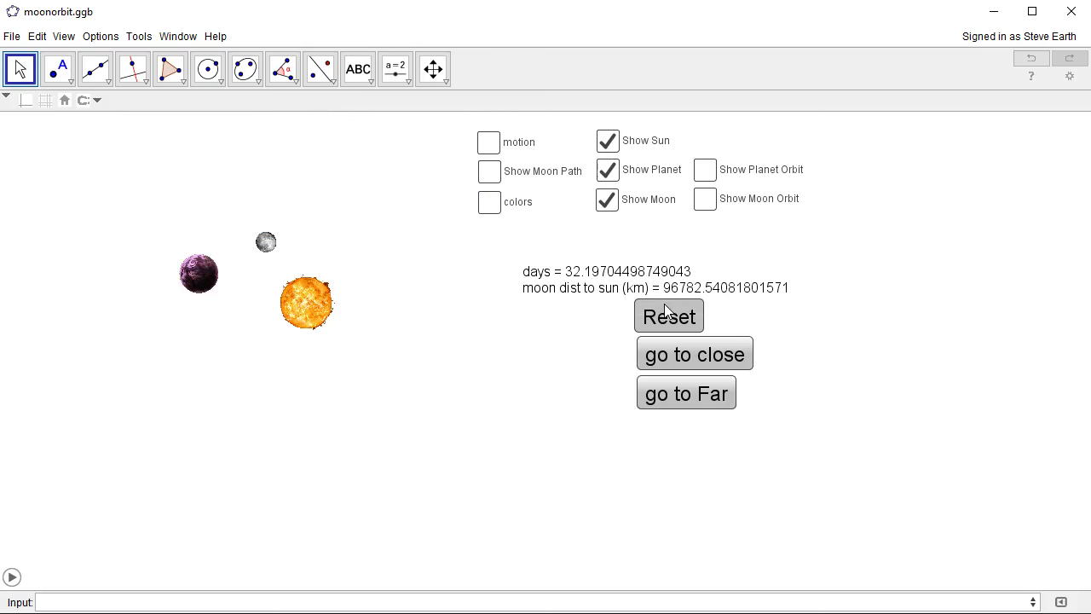
# Step: Reset the simulation to day 0 at 250000 km and toggle the moon path on and off
pyautogui.click(668, 316)
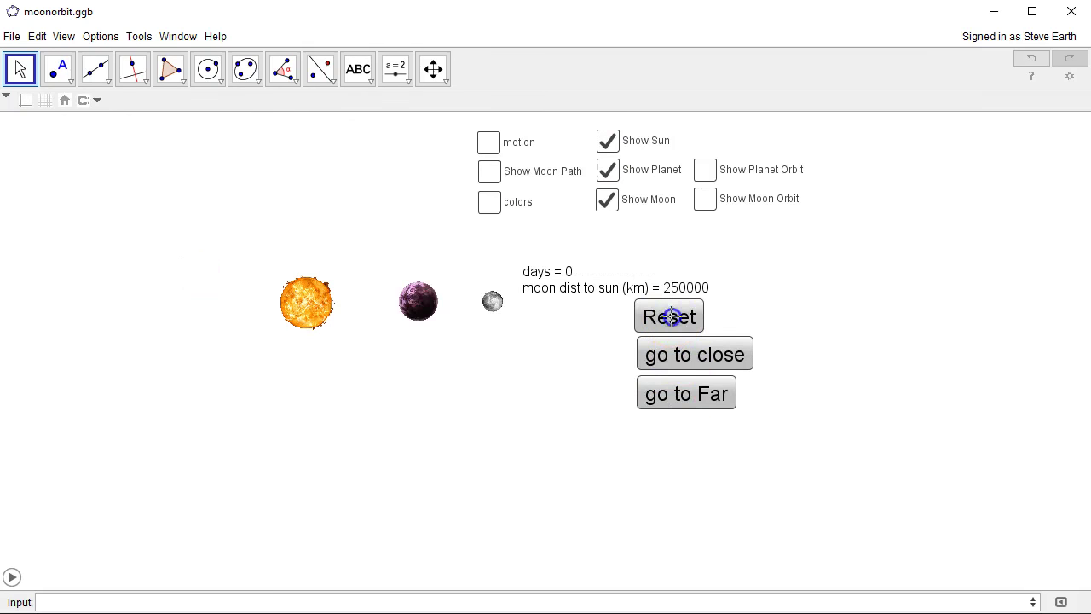
pyautogui.click(671, 355)
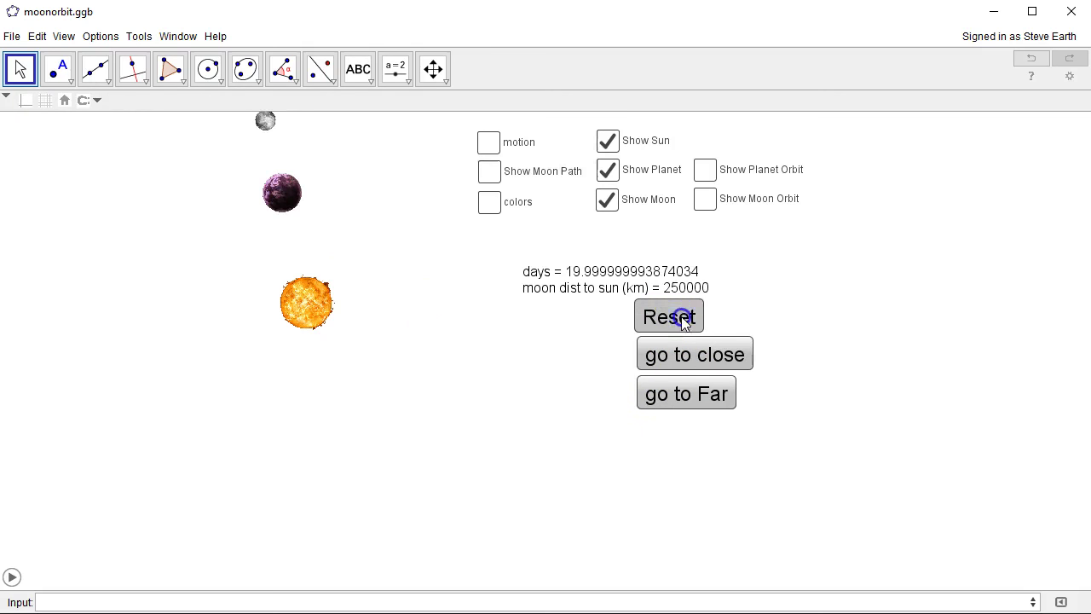
pyautogui.click(668, 316)
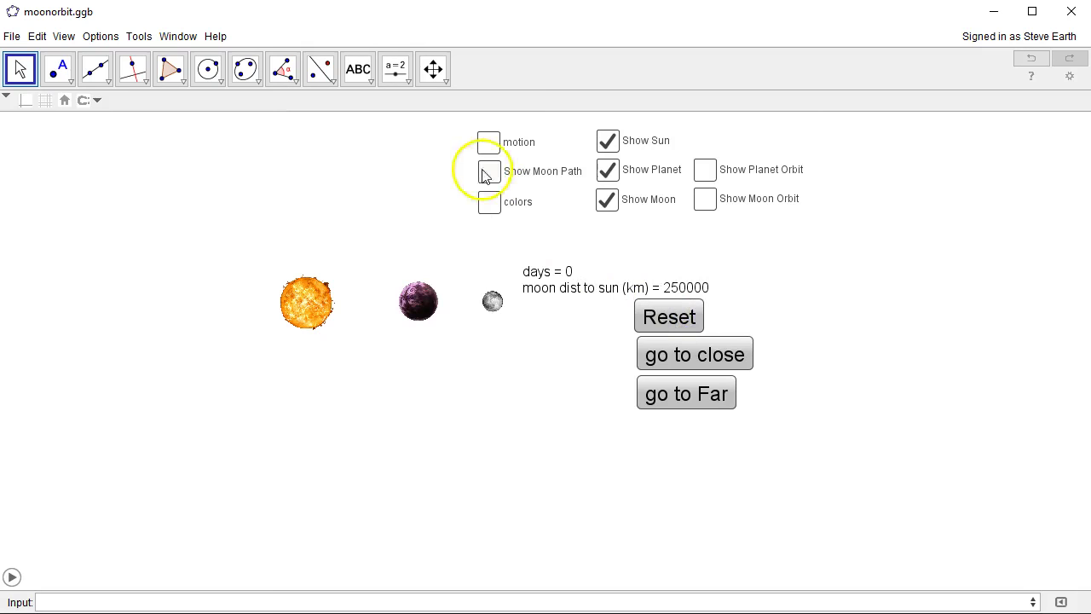
pyautogui.click(487, 171)
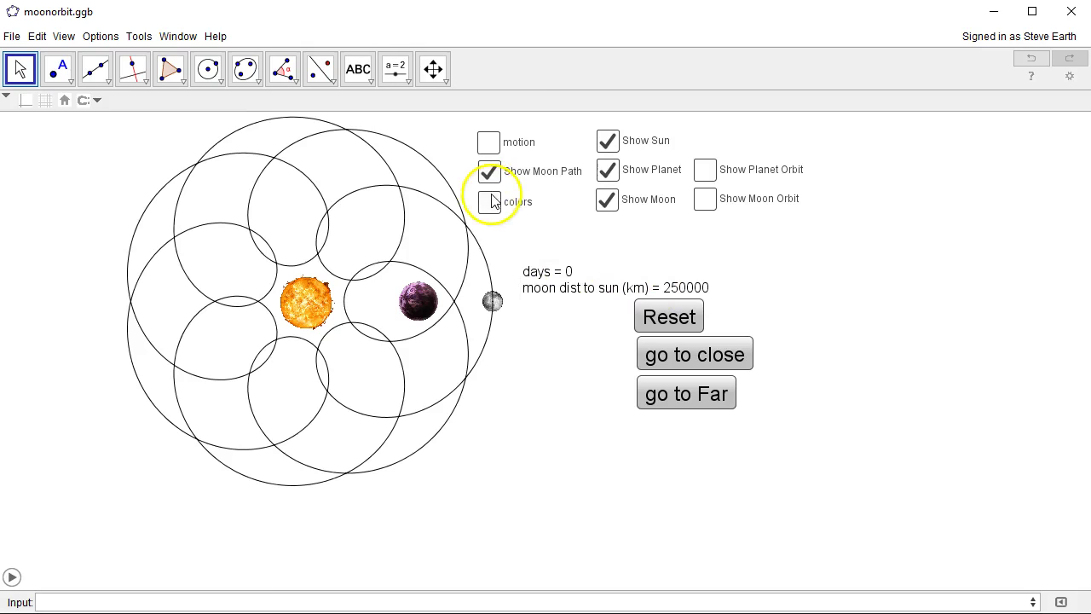
pyautogui.click(487, 174)
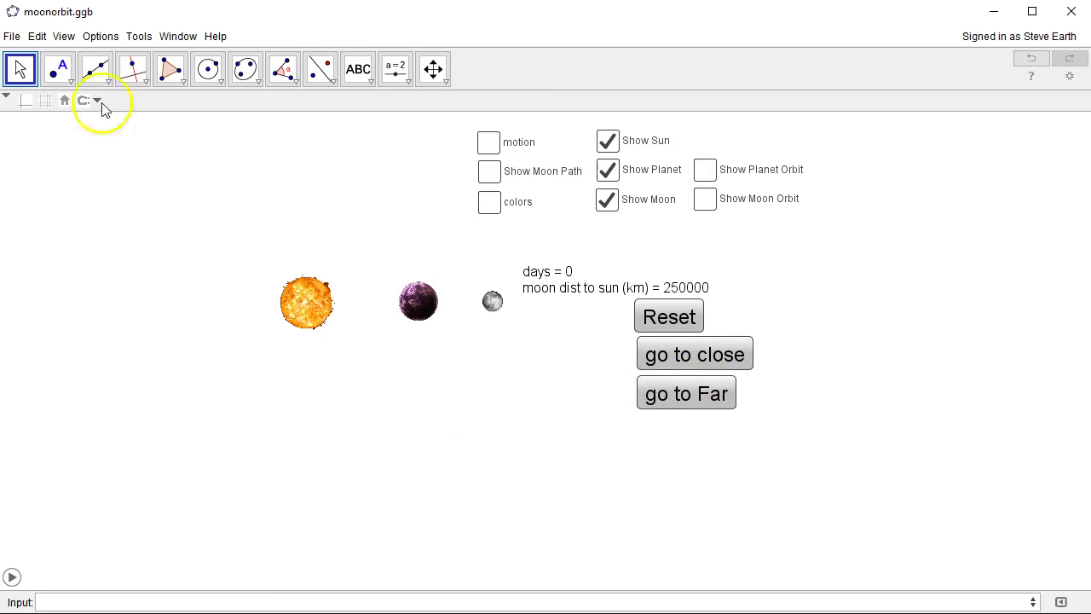
# Step: Show the Graphics 2 moon–sun distance plot via the View menu and run the orbit to the coloured pattern
pyautogui.click(65, 36)
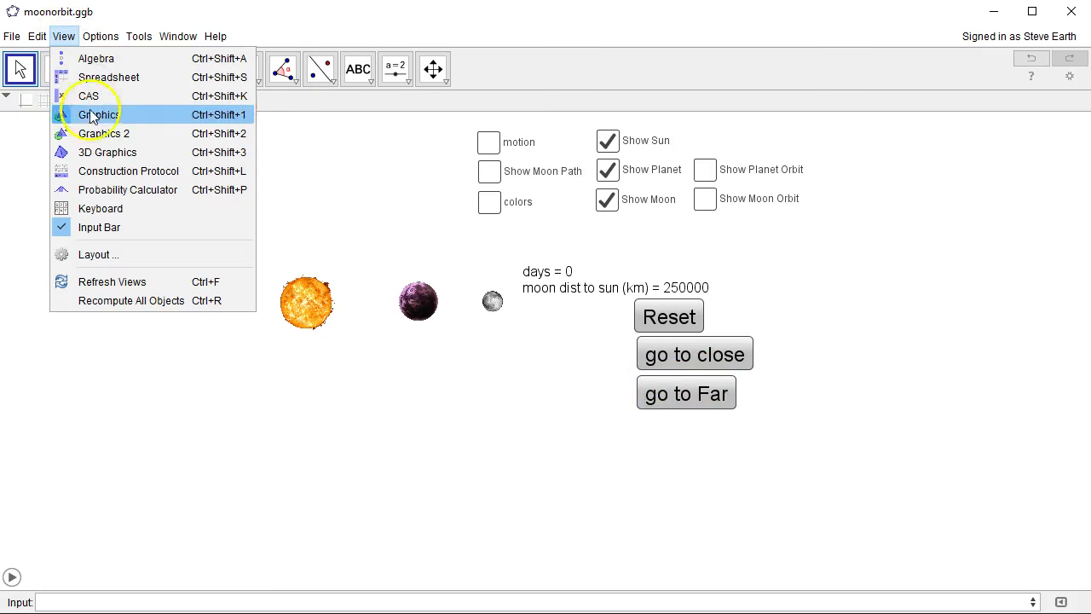
pyautogui.click(98, 133)
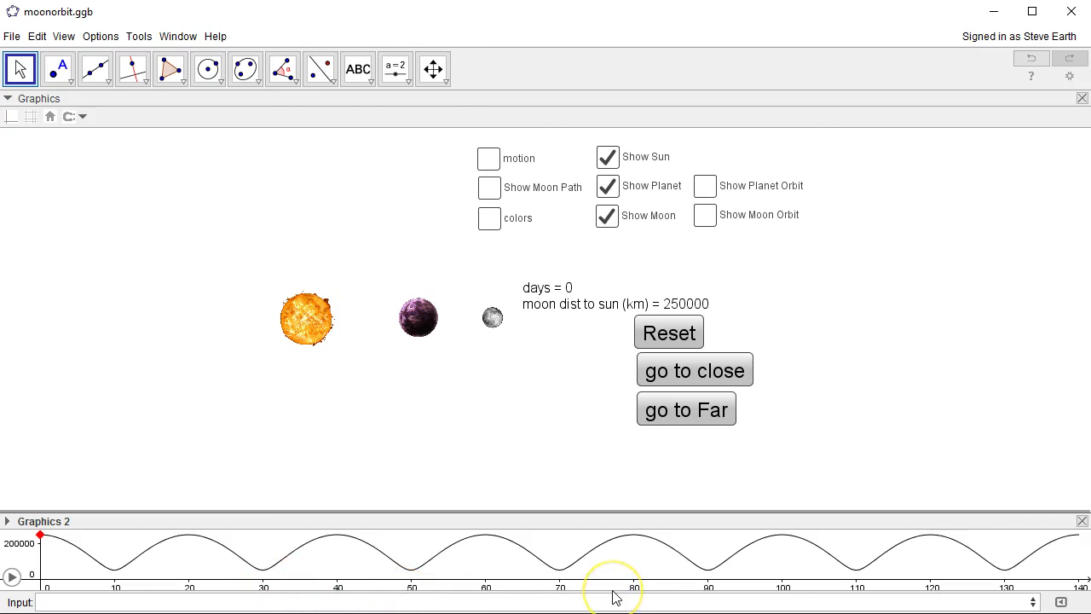
pyautogui.moveTo(489, 158)
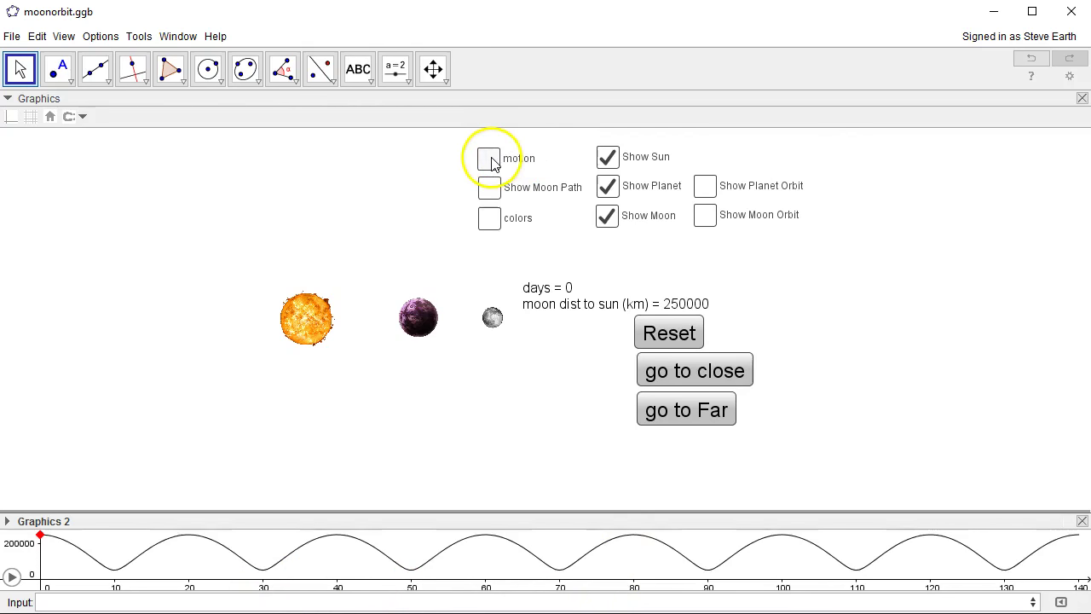
pyautogui.click(488, 157)
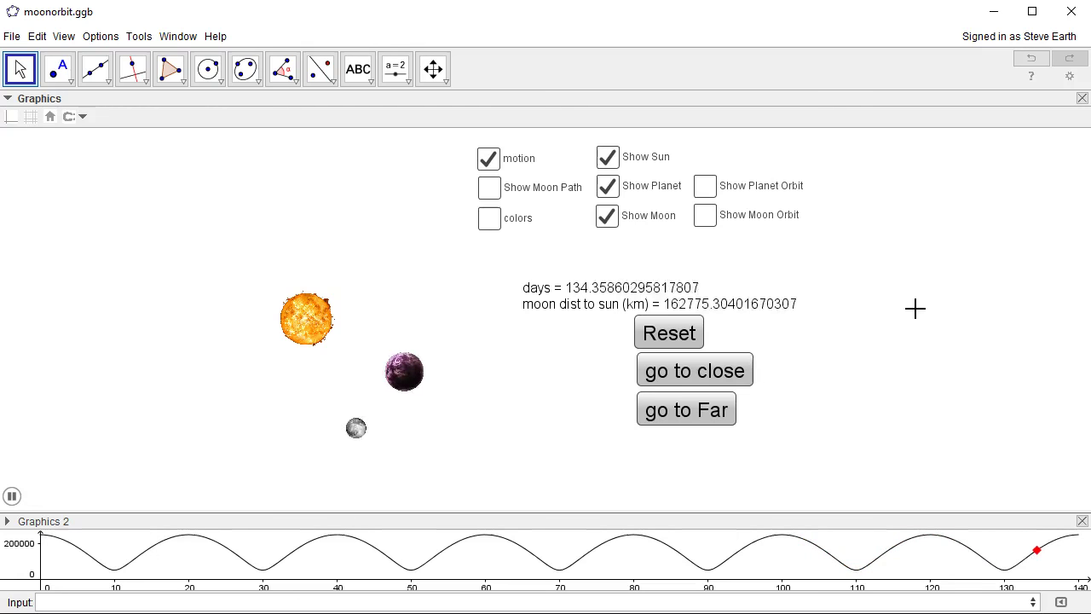
pyautogui.click(668, 331)
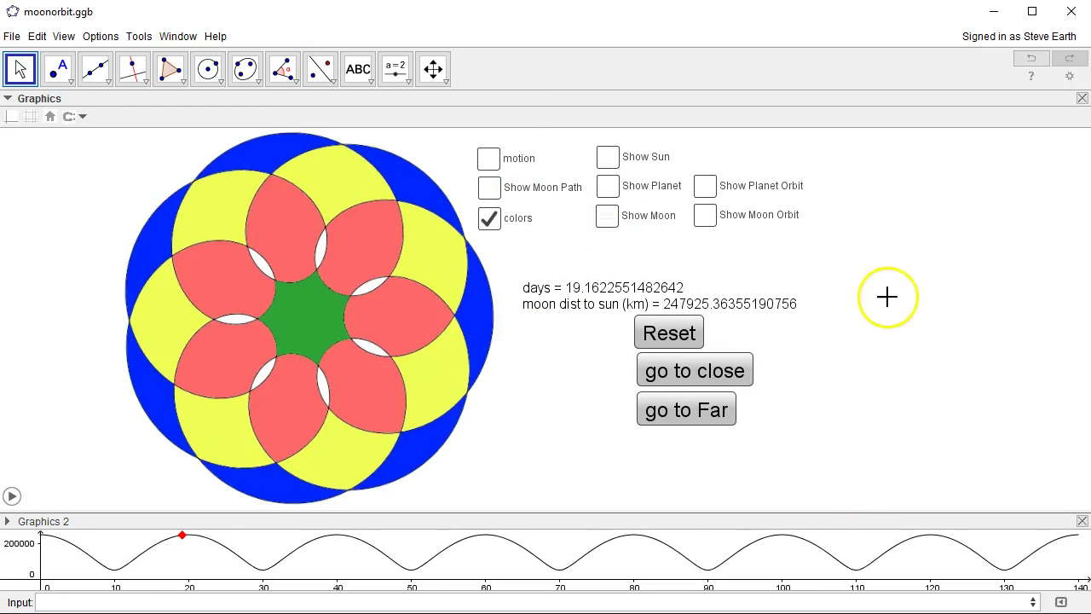
pyautogui.moveTo(915, 300)
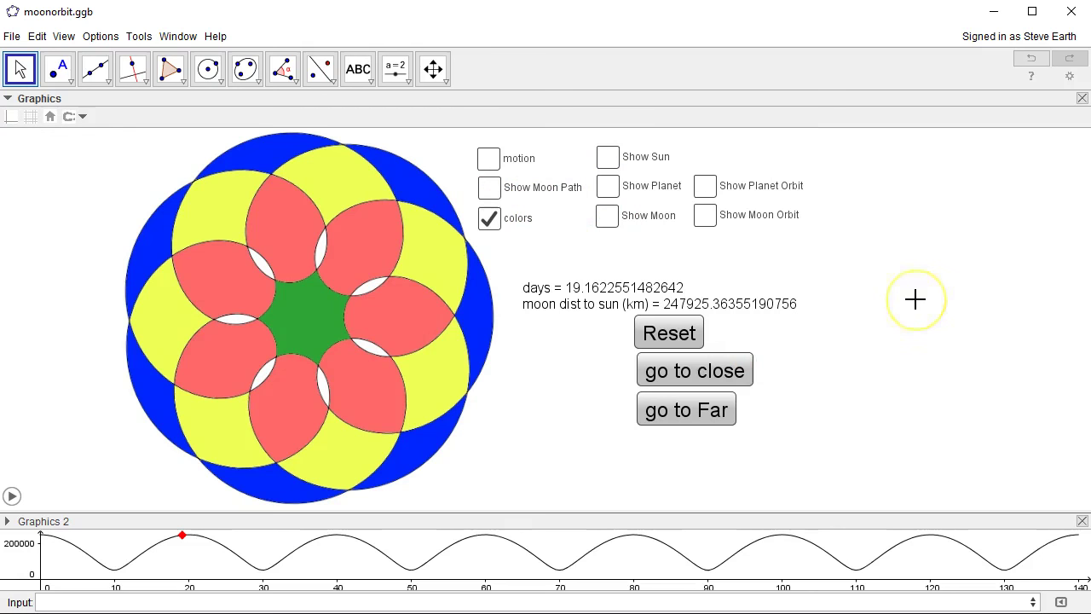
pyautogui.moveTo(941, 391)
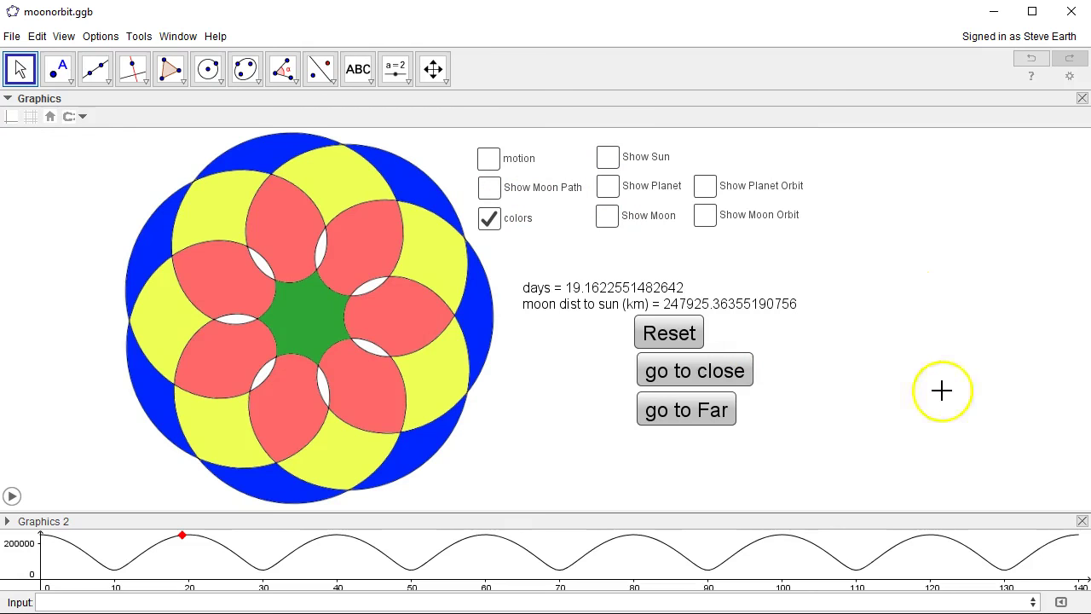
pyautogui.moveTo(946, 409)
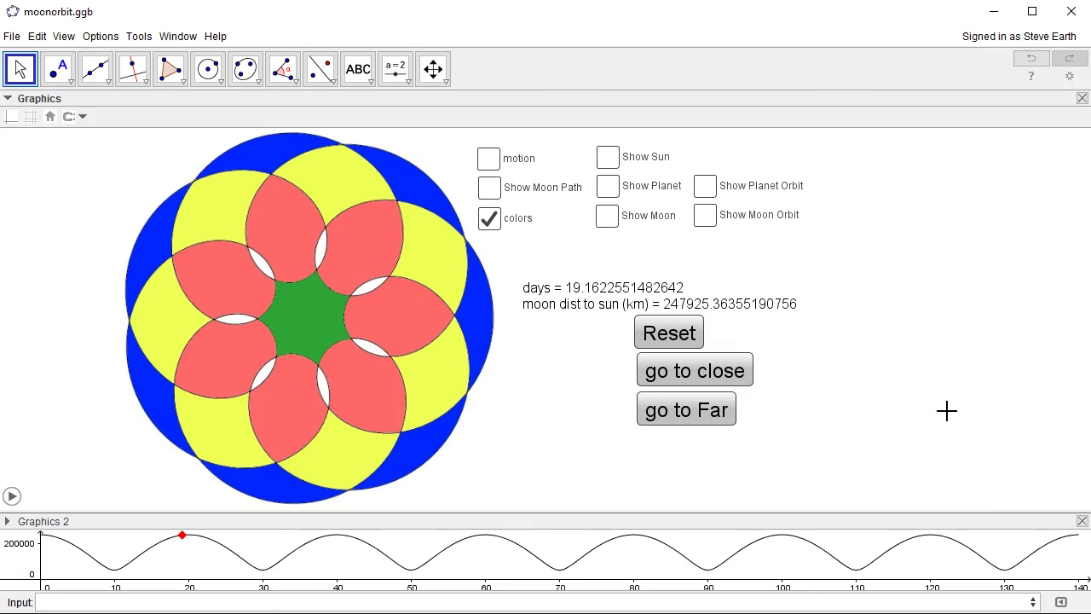